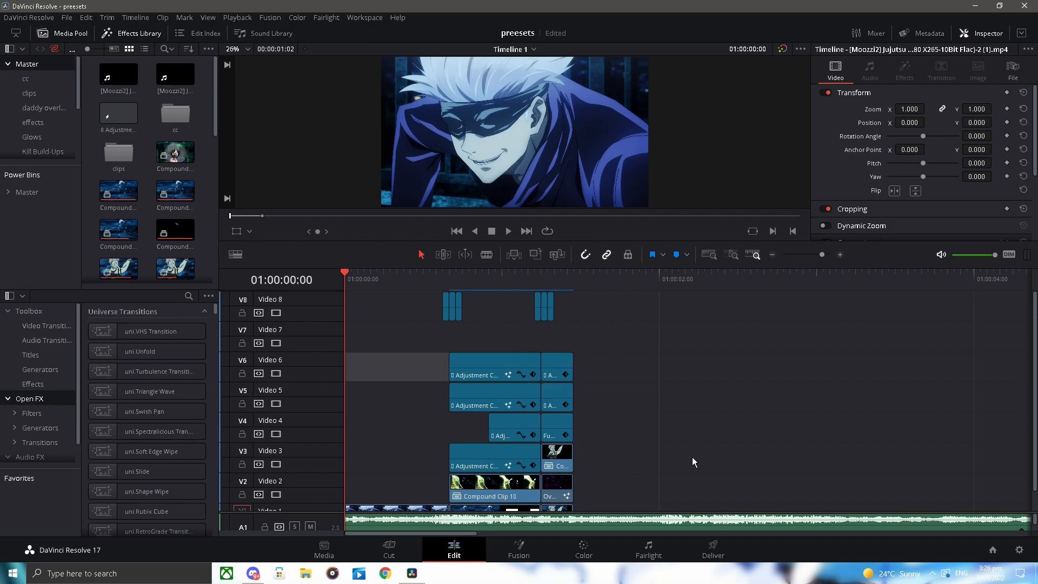
{"action": "mouse_move", "coordinate": [657, 460]}
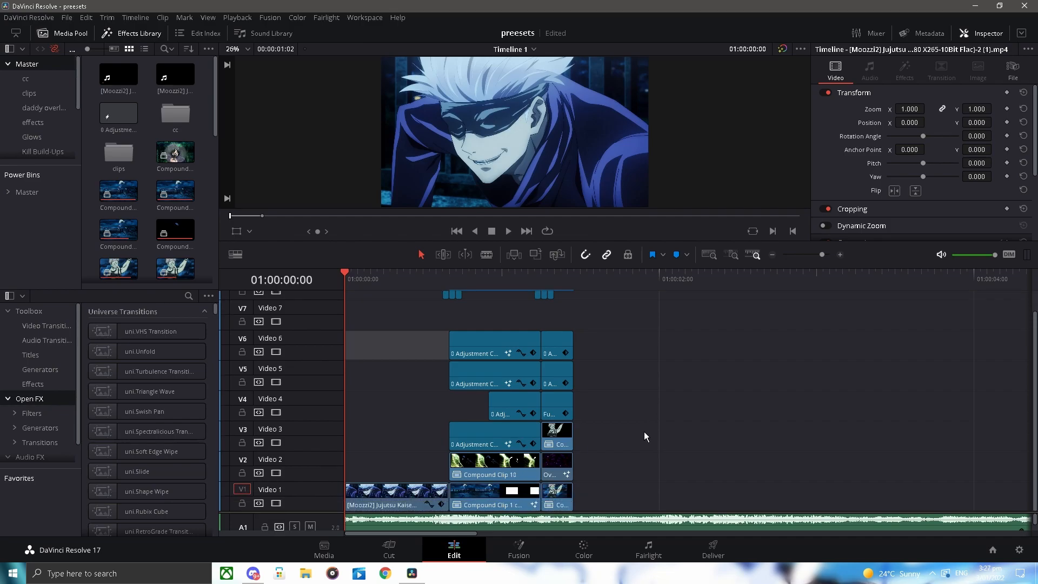
{"action": "mouse_move", "coordinate": [640, 414]}
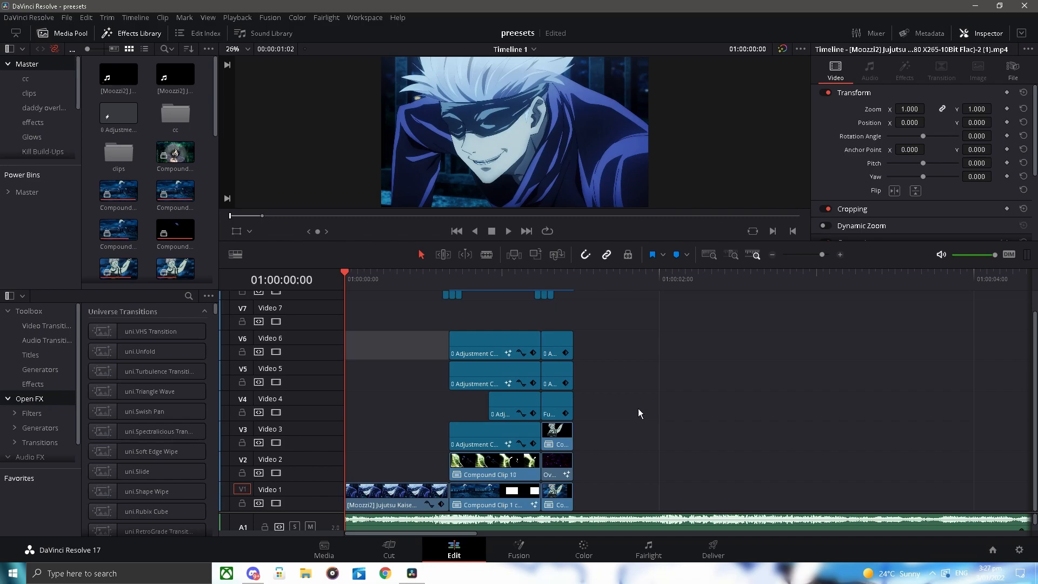
{"action": "mouse_move", "coordinate": [635, 419]}
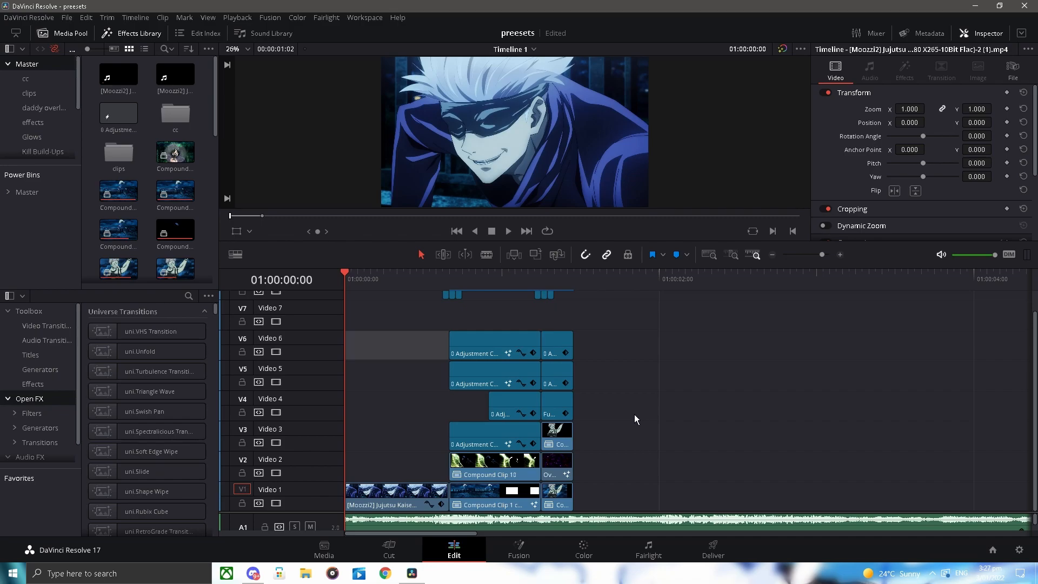
Step: Drop an Adjustment Clip from the Effects Library onto the top track and trim it to one frame
{"action": "scroll", "scroll_direction": "up", "scroll_amount": 3}
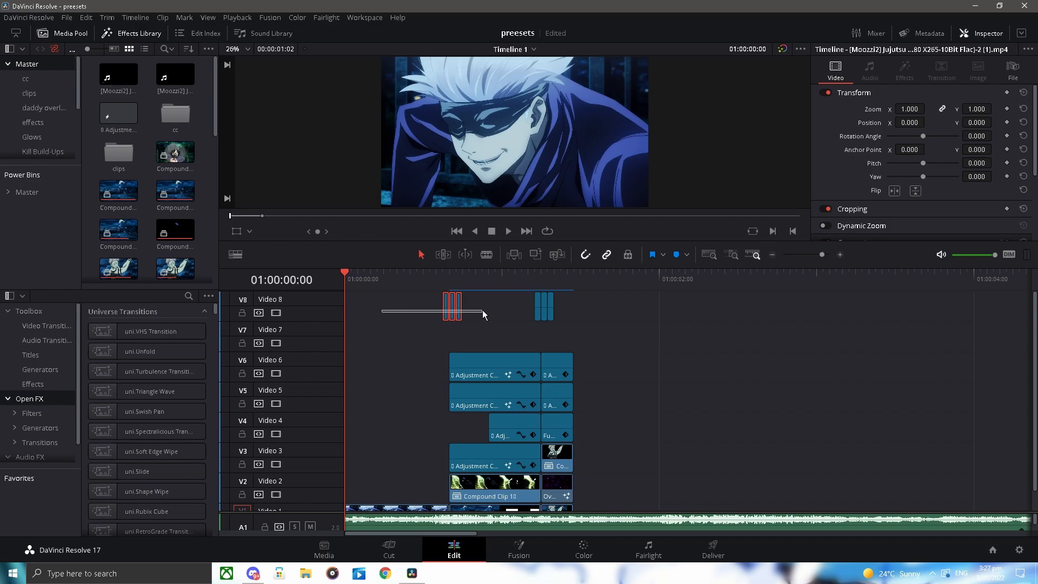
{"action": "mouse_move", "coordinate": [515, 315]}
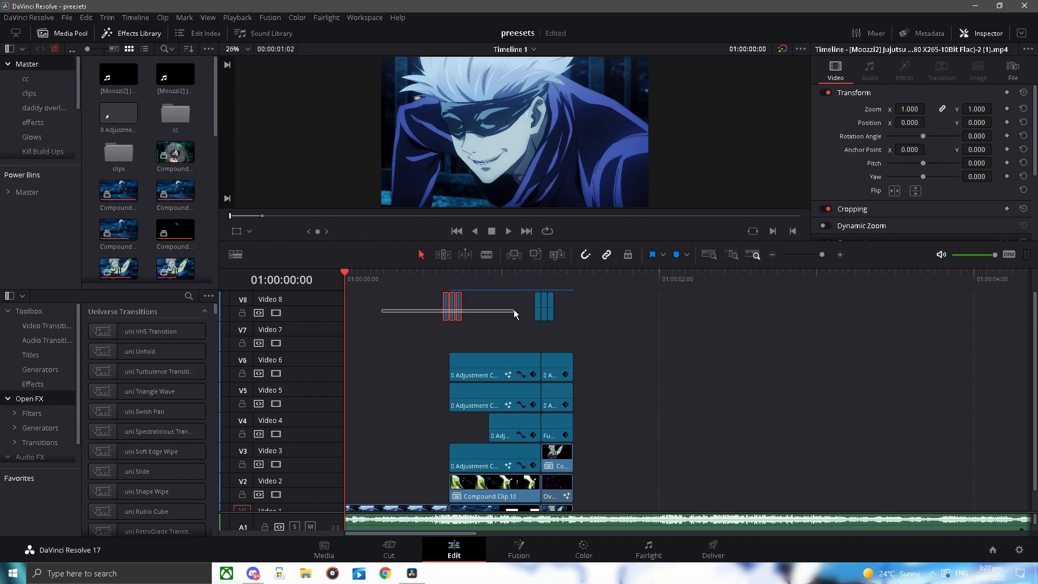
{"action": "scroll", "scroll_direction": "down", "scroll_amount": 3}
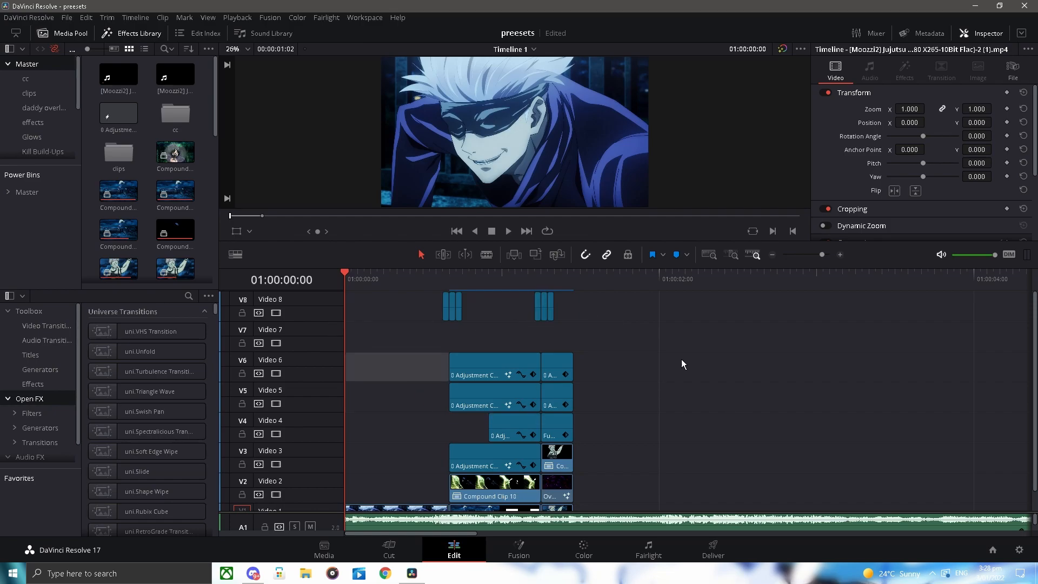
{"action": "scroll", "scroll_direction": "down", "scroll_amount": 3}
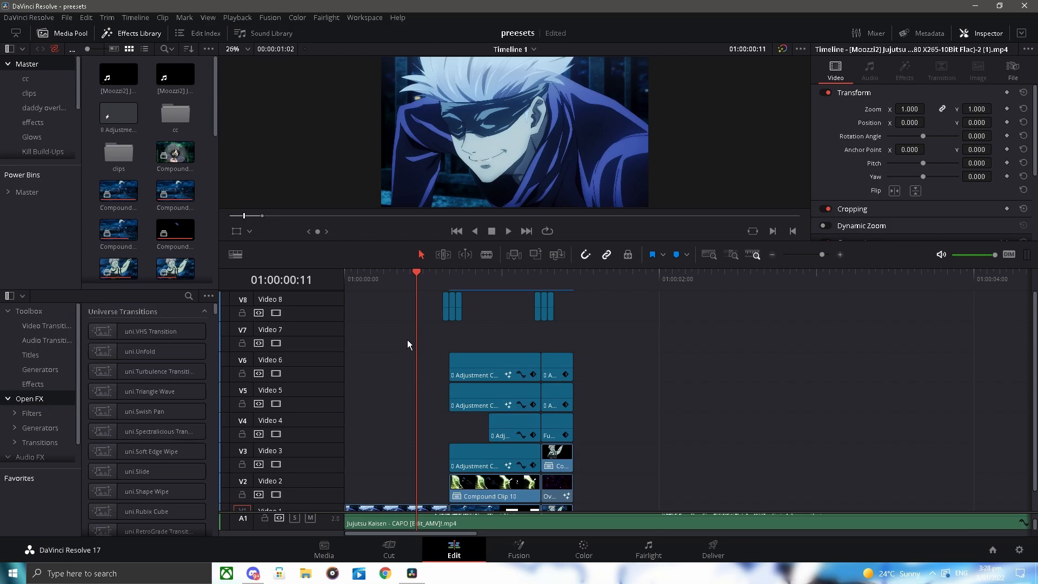
{"action": "left_click", "coordinate": [118, 230]}
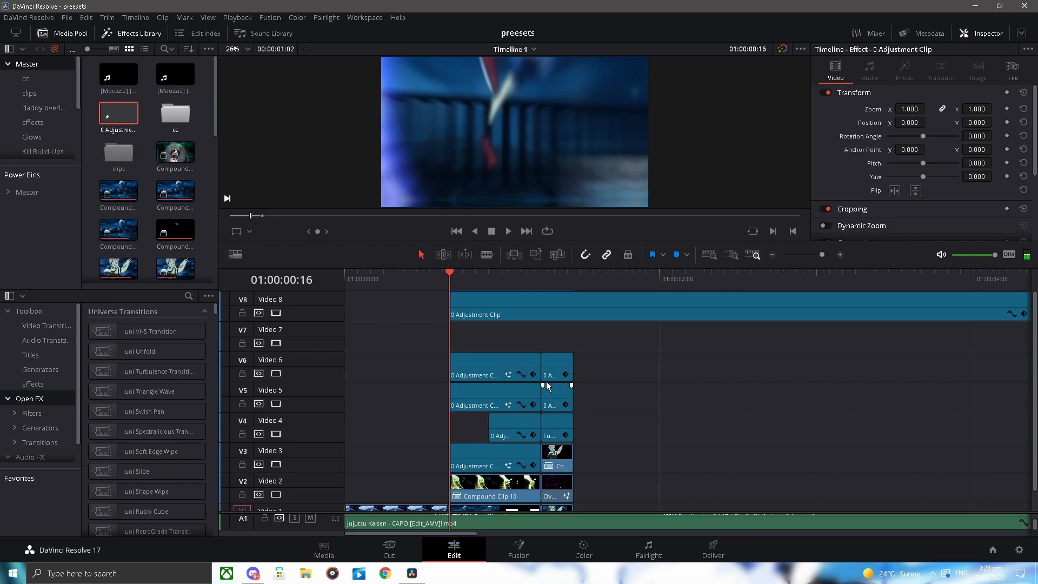
{"action": "left_click", "coordinate": [546, 315]}
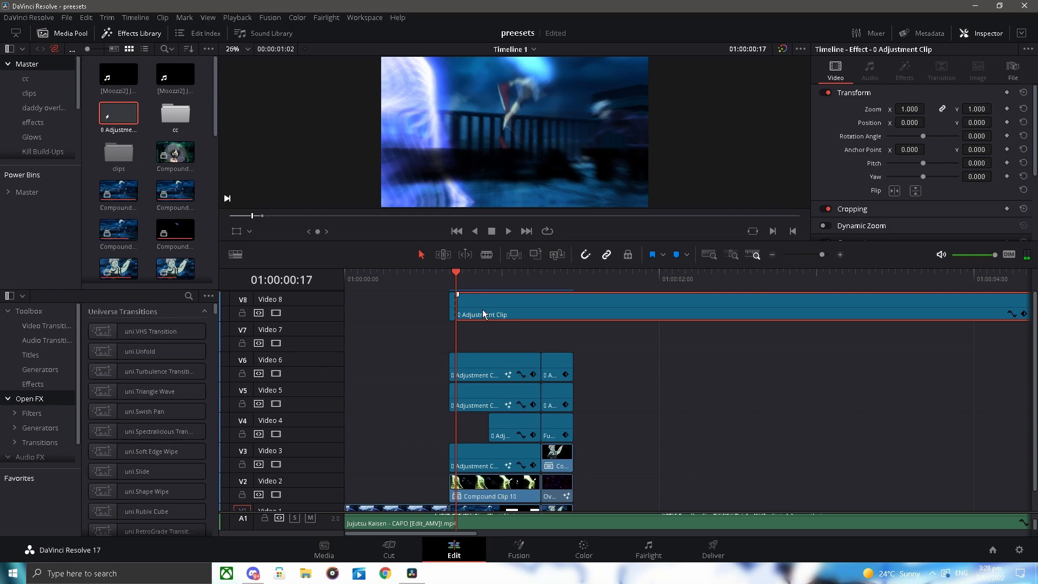
{"action": "scroll", "scroll_direction": "down", "scroll_amount": 3}
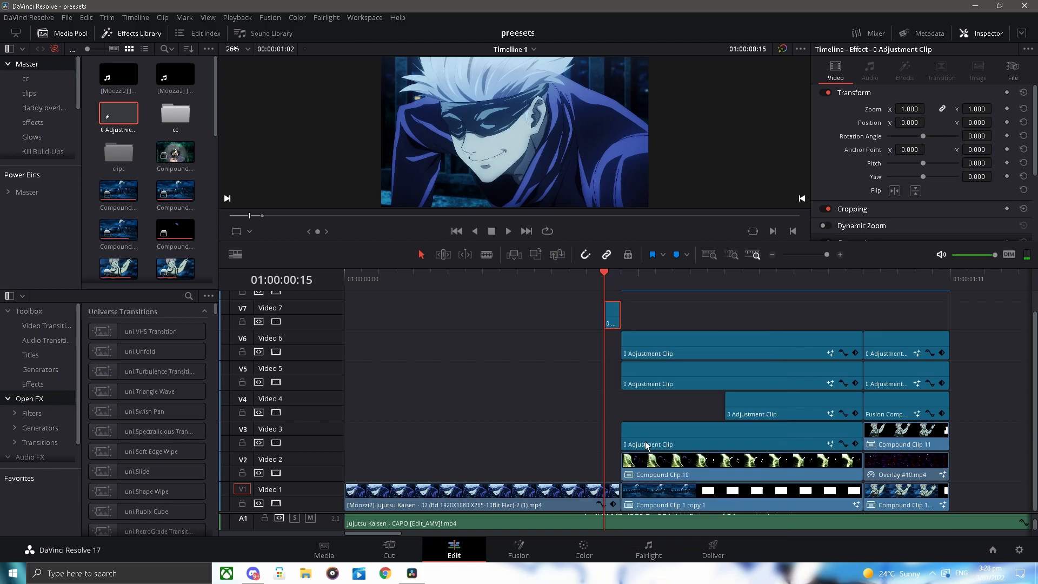
Step: Switch the one-frame adjustment clip to the Fusion page to build its node graph
{"action": "left_click", "coordinate": [518, 548]}
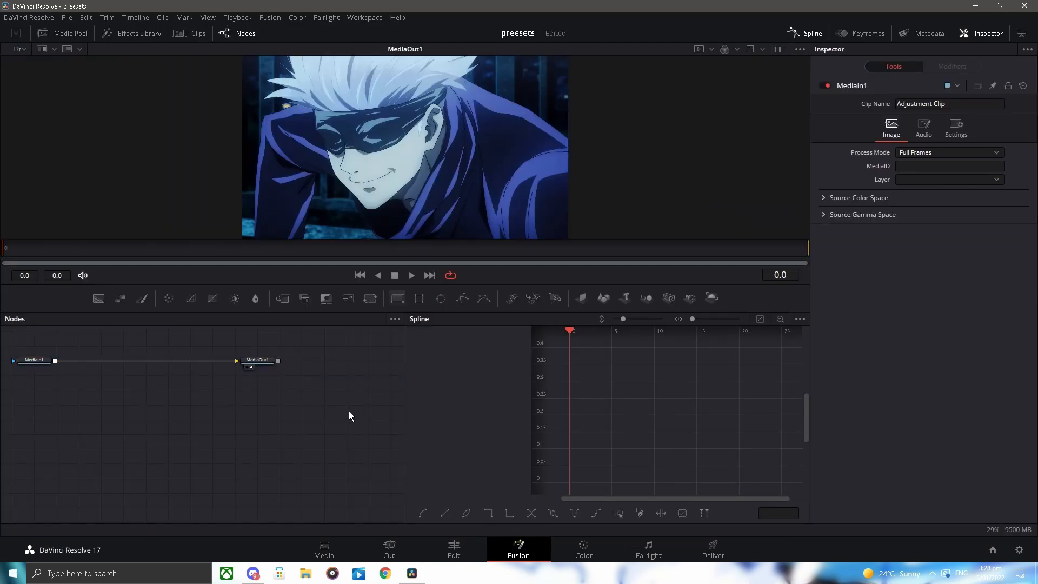
{"action": "mouse_move", "coordinate": [386, 292]}
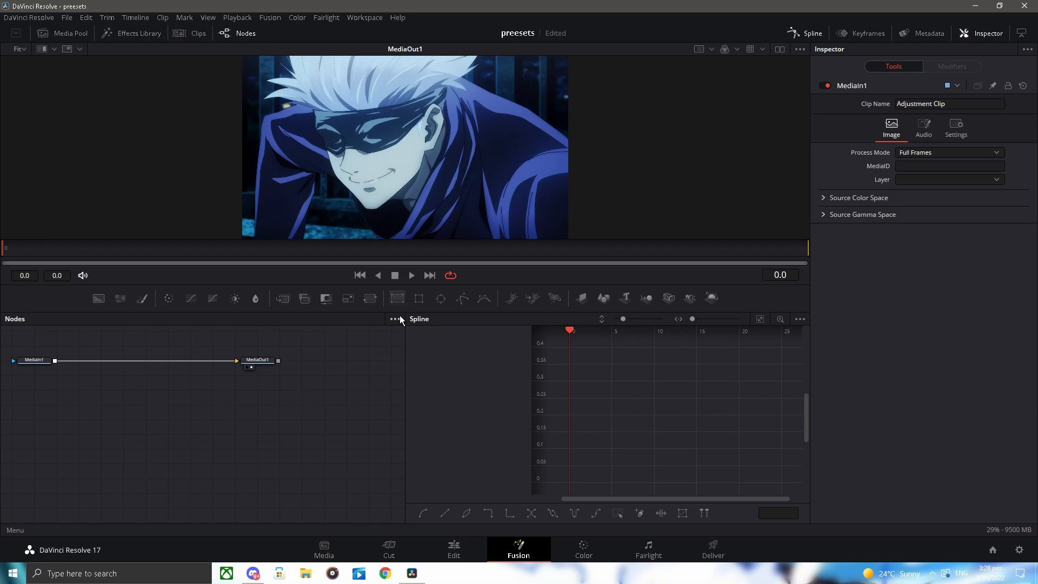
{"action": "mouse_move", "coordinate": [343, 420]}
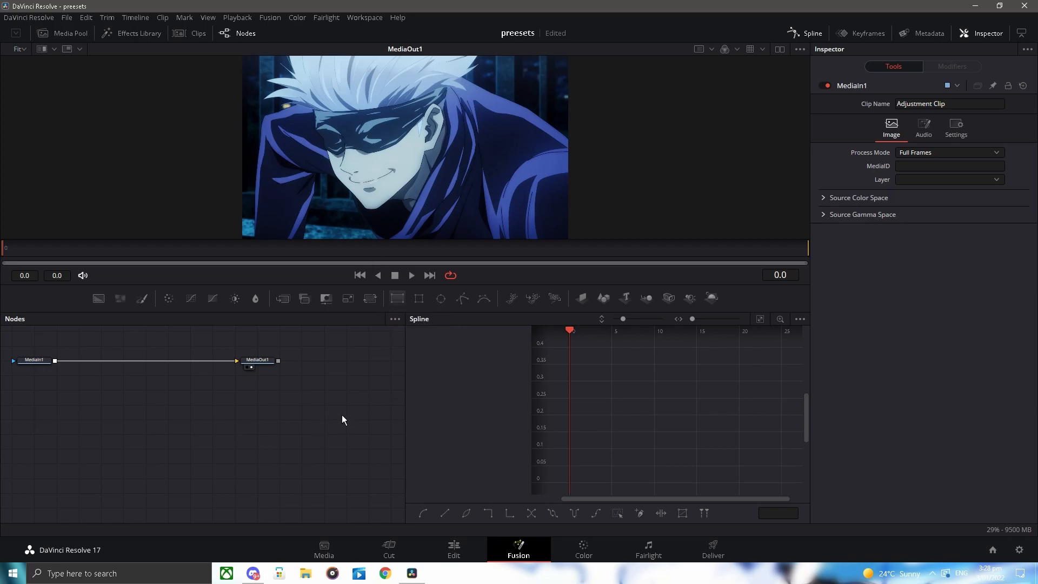
{"action": "mouse_move", "coordinate": [193, 142]}
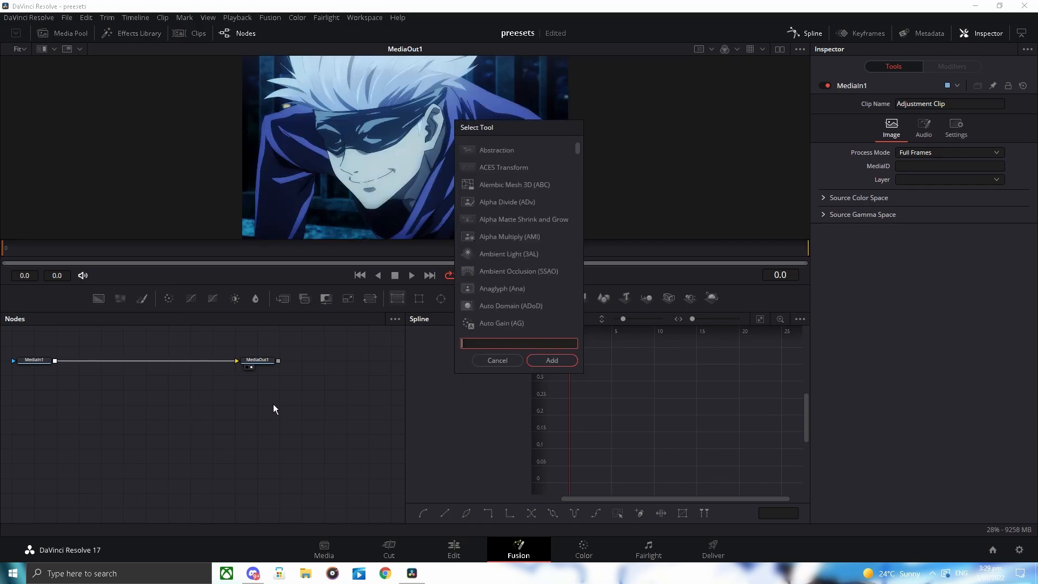
Step: Insert an Edge Detect node between MediaIn and MediaOut set to Grayscale Edges
{"action": "type", "text": "Media In"}
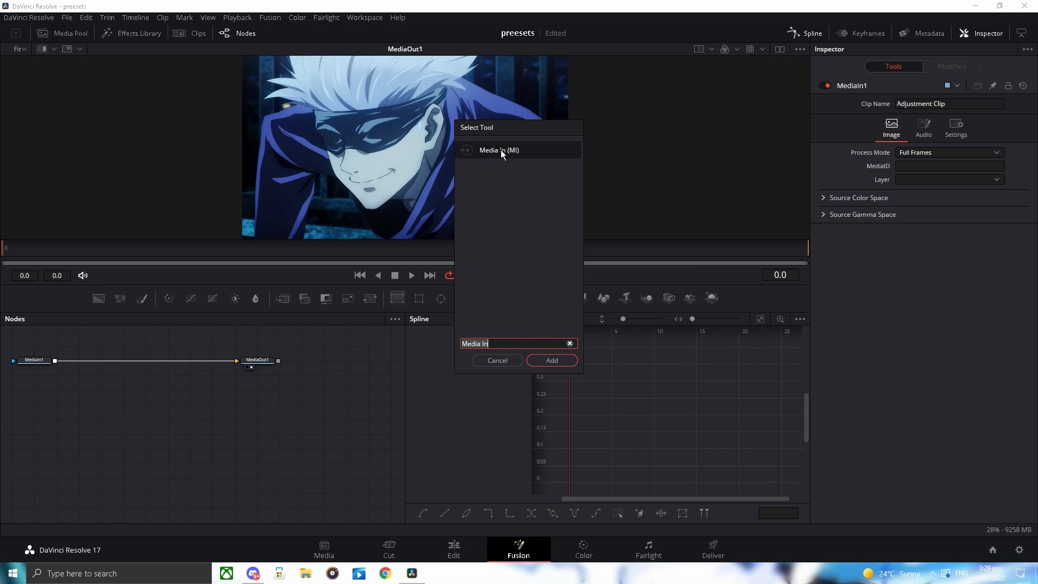
{"action": "type", "text": "ed"}
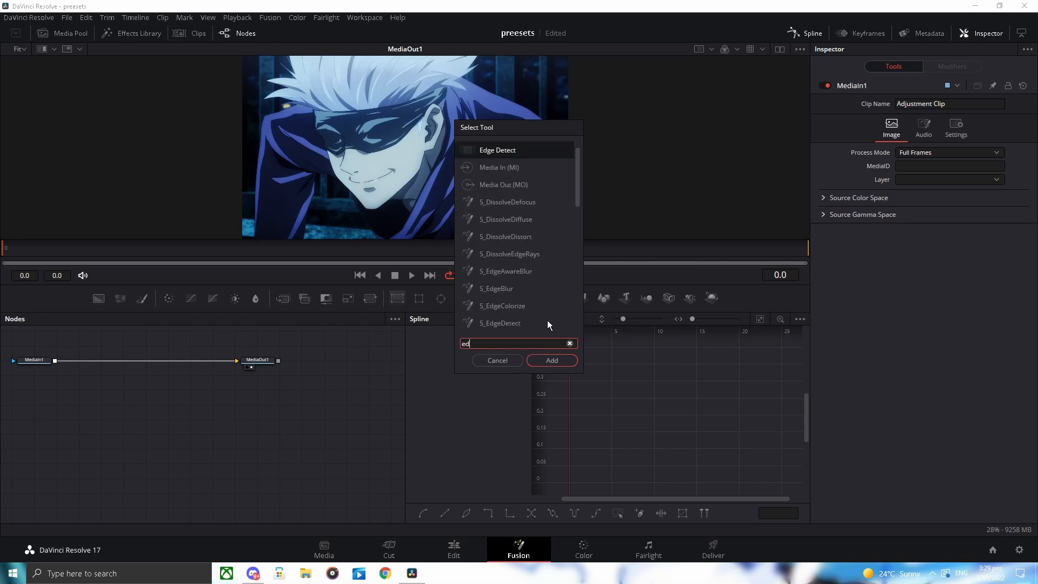
{"action": "left_click", "coordinate": [551, 360]}
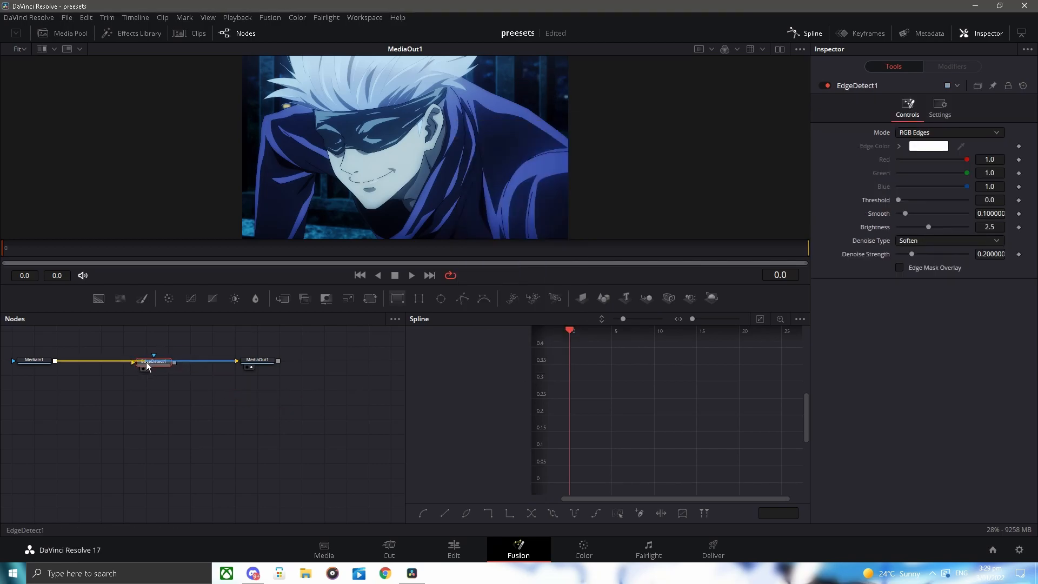
{"action": "left_click", "coordinate": [950, 132]}
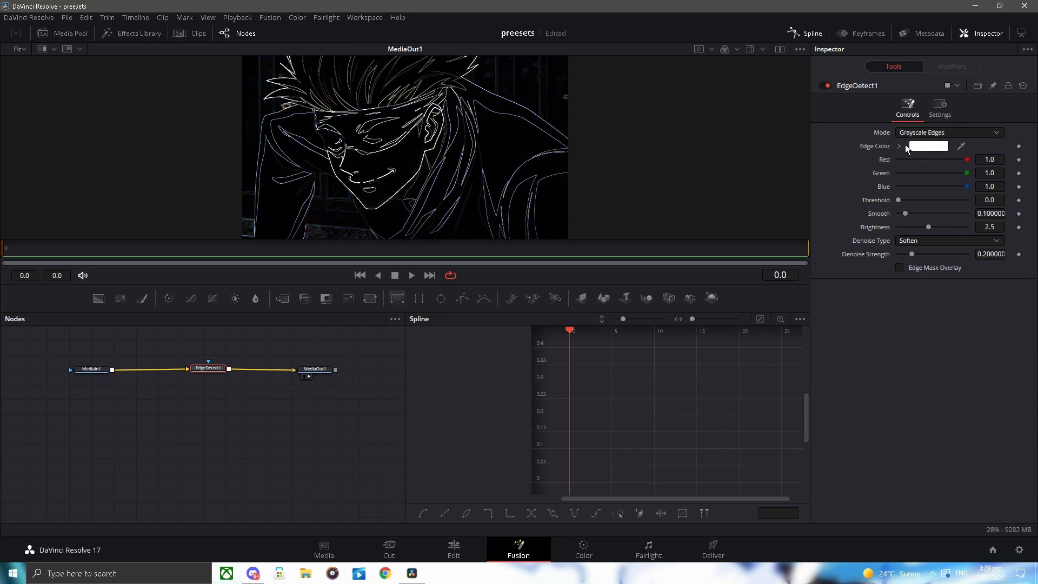
Step: Change the Edge Detect edge colour from white to a blue shade
{"action": "left_click", "coordinate": [928, 146]}
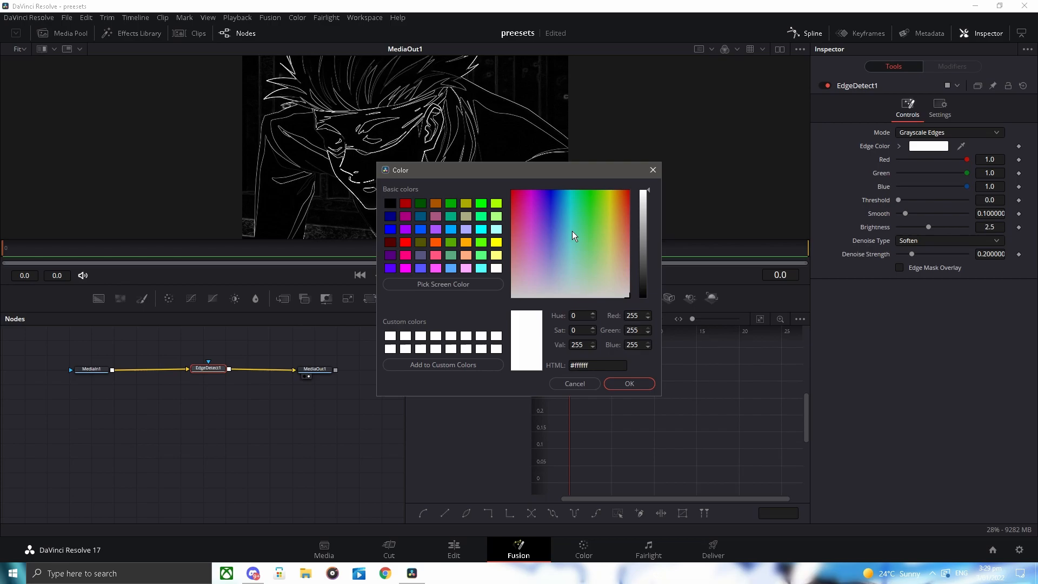
{"action": "left_click", "coordinate": [554, 197]}
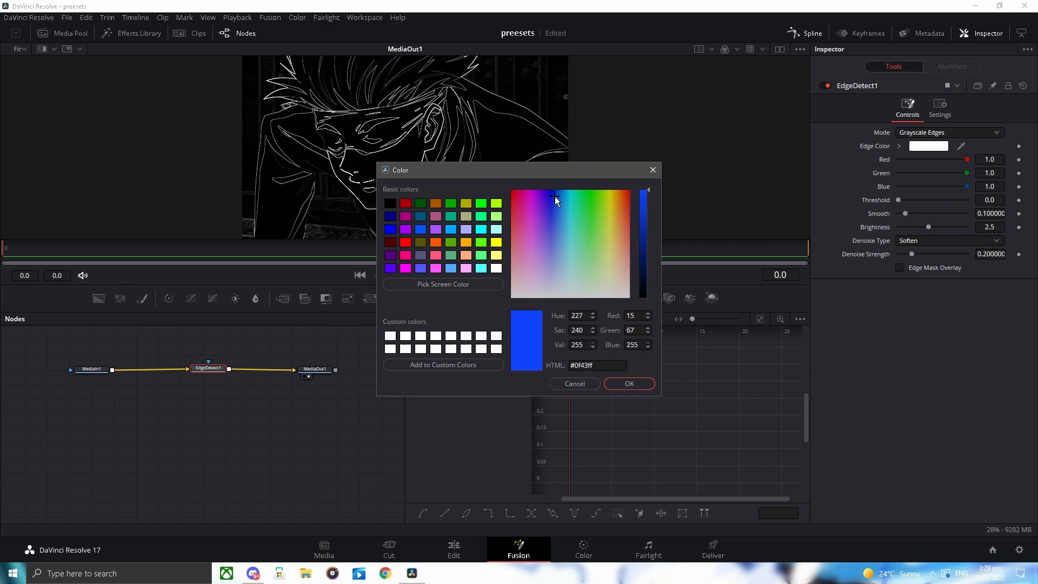
{"action": "left_click", "coordinate": [554, 202]}
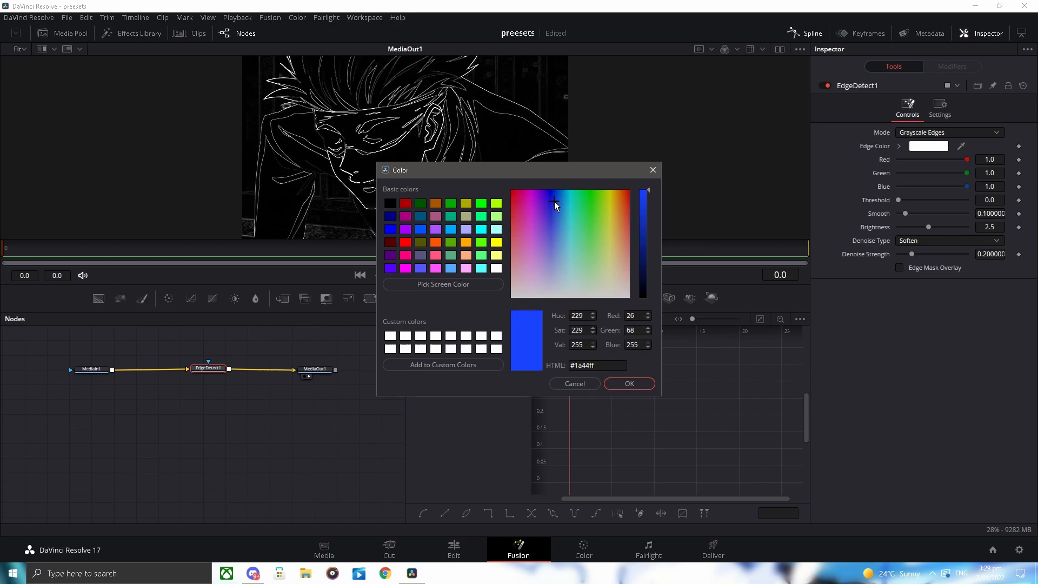
{"action": "left_click", "coordinate": [555, 202]}
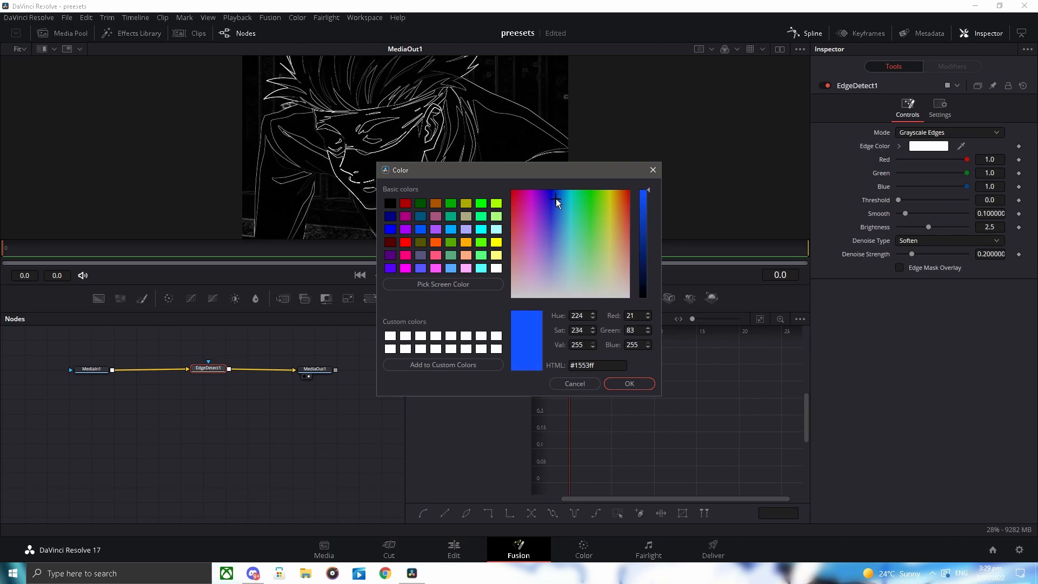
{"action": "left_click", "coordinate": [628, 383]}
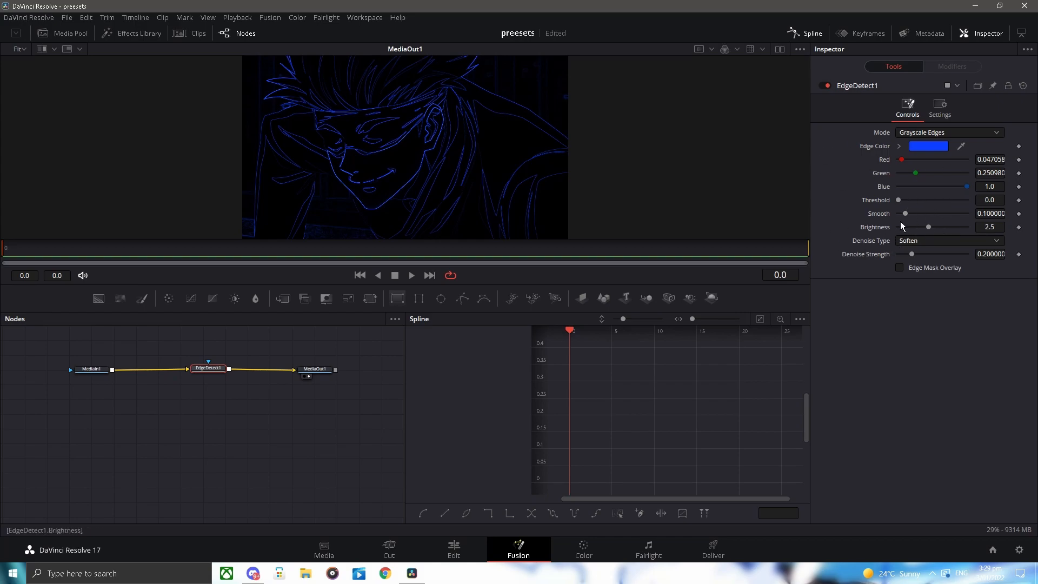
{"action": "mouse_move", "coordinate": [831, 152]}
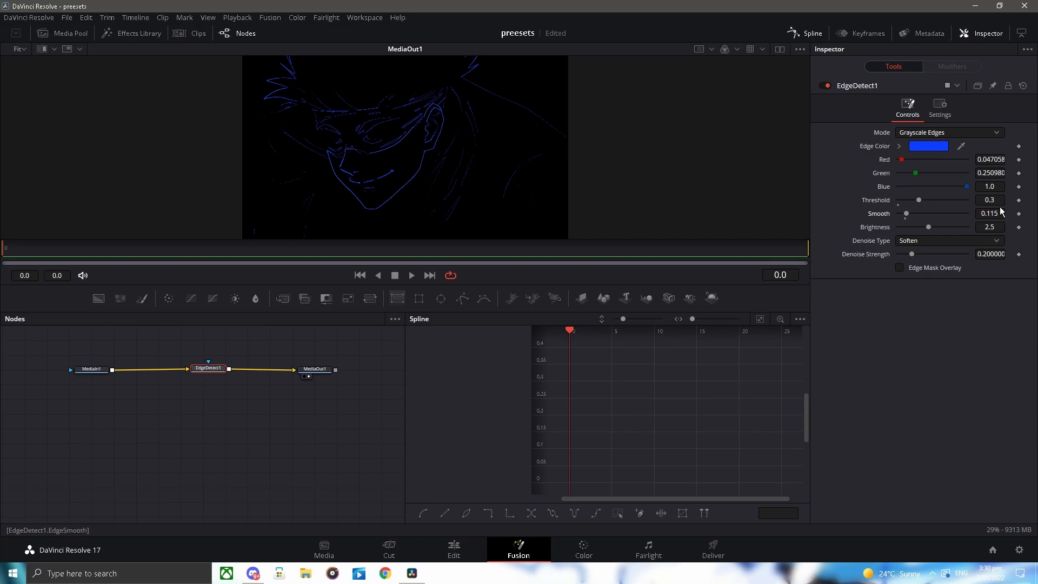
{"action": "mouse_move", "coordinate": [396, 185]}
{"action": "type", "text": "0.5"}
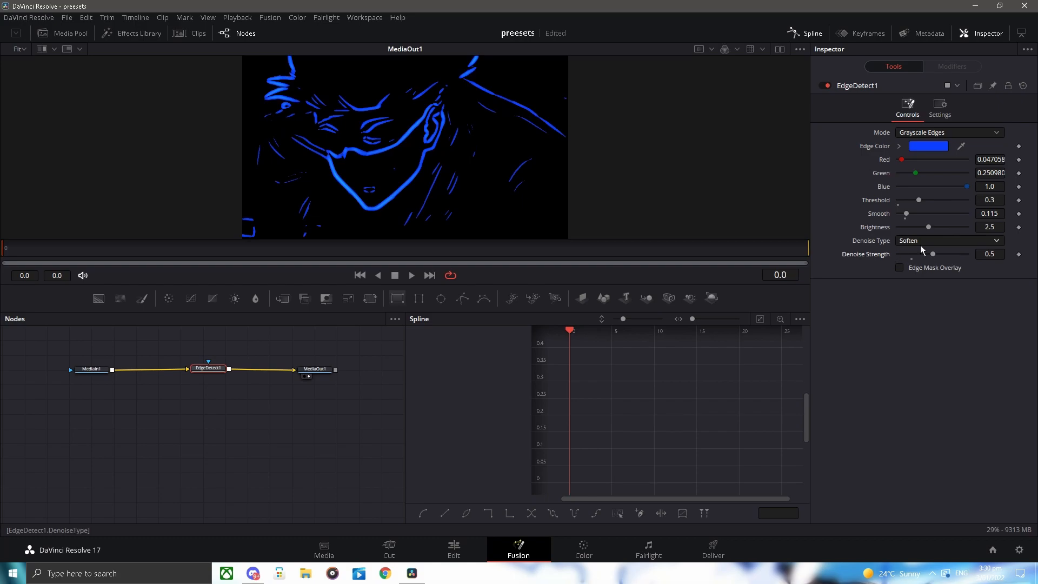
{"action": "mouse_move", "coordinate": [992, 300]}
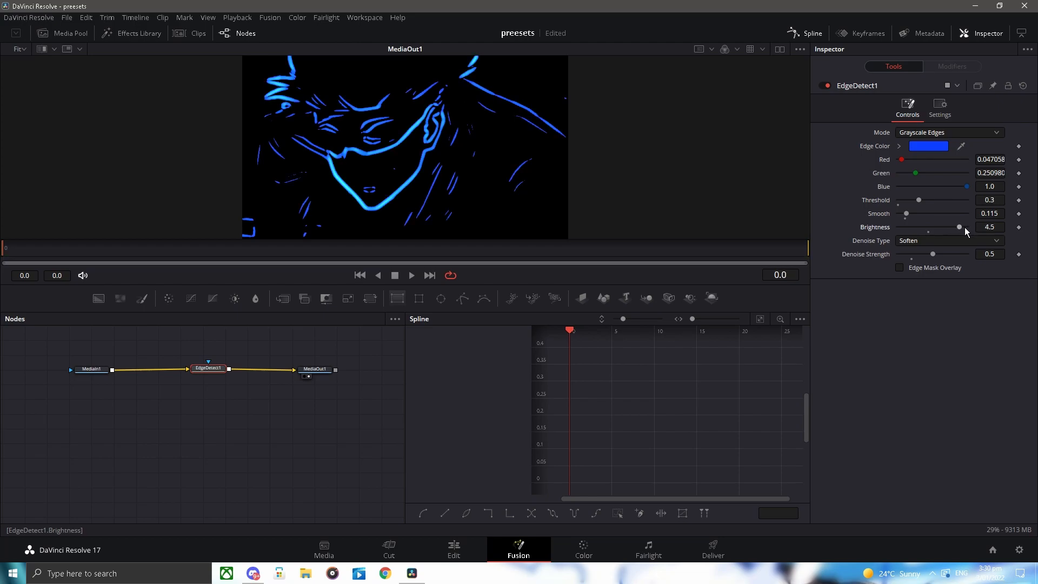
{"action": "mouse_move", "coordinate": [952, 235]}
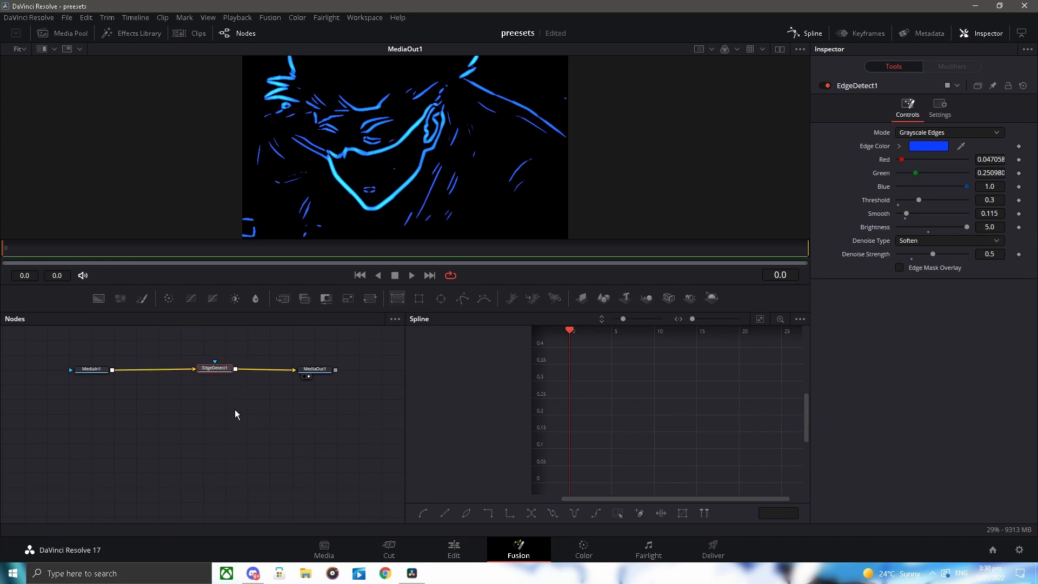
Step: Add a Directional Blur node and wire it between MediaIn1 and EdgeDetect1
{"action": "type", "text": "ed"}
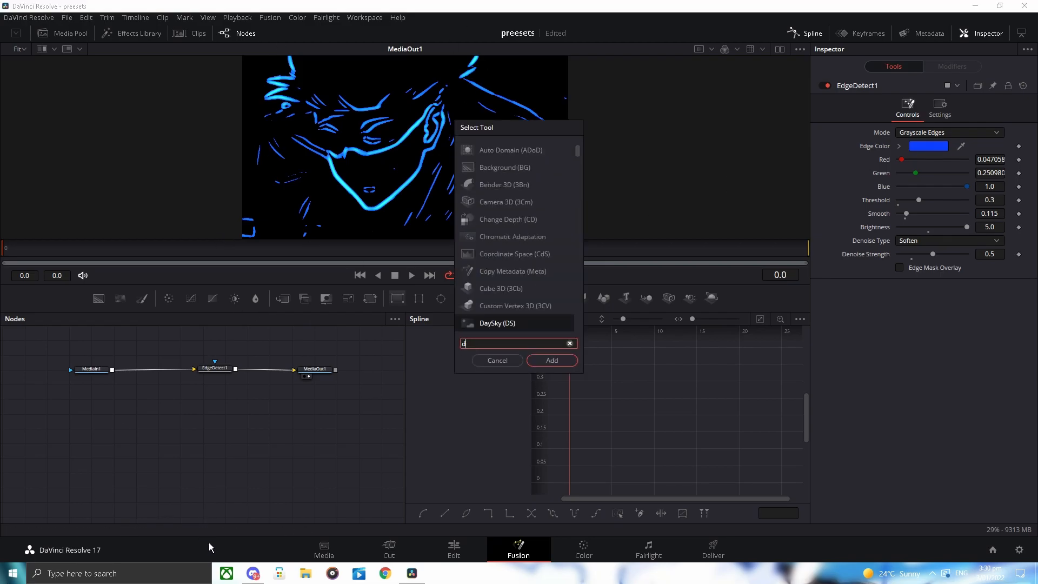
{"action": "type", "text": "ir"}
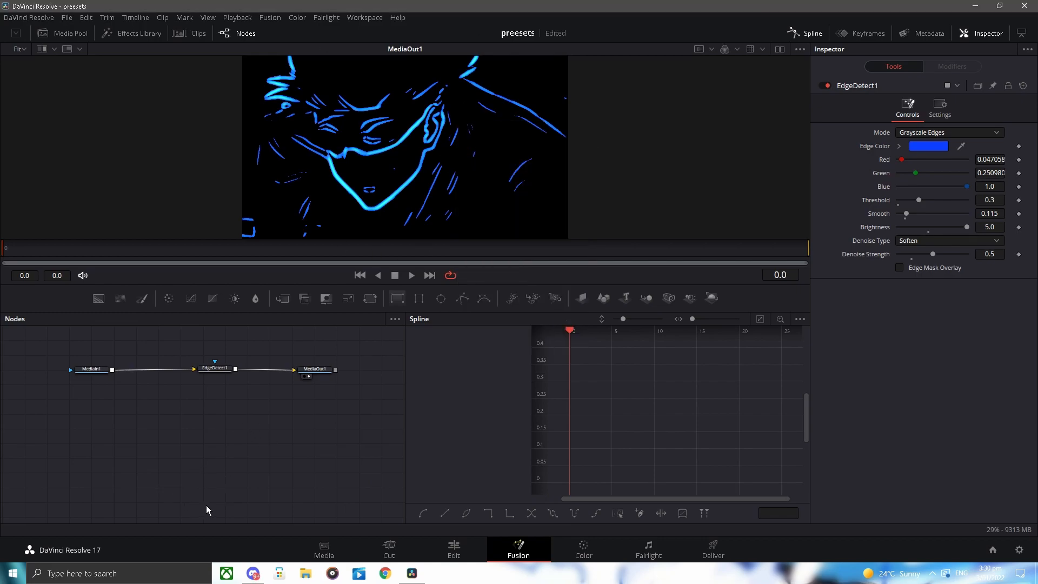
{"action": "type", "text": "ed"}
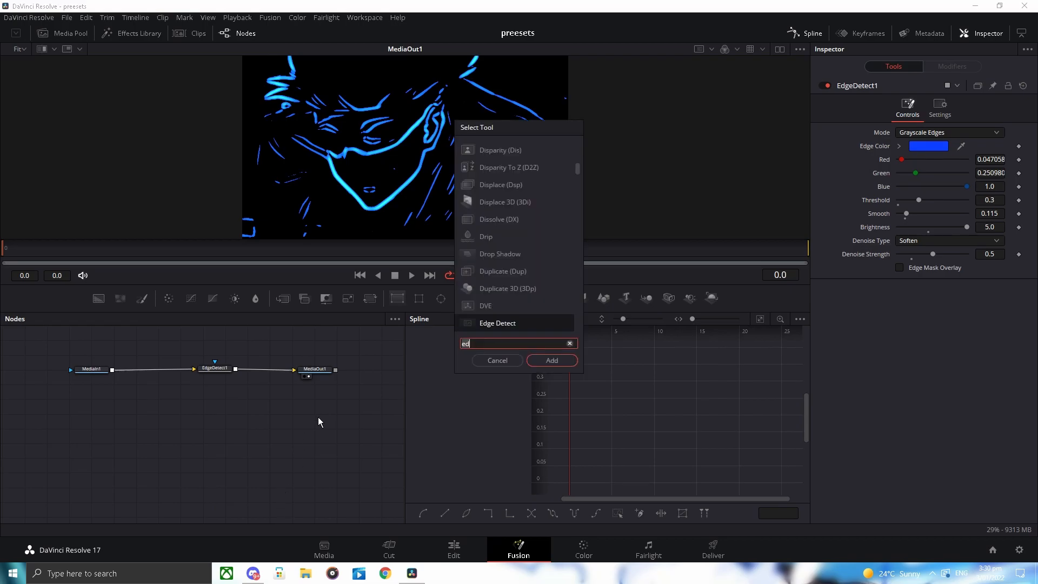
{"action": "left_click", "coordinate": [568, 343]}
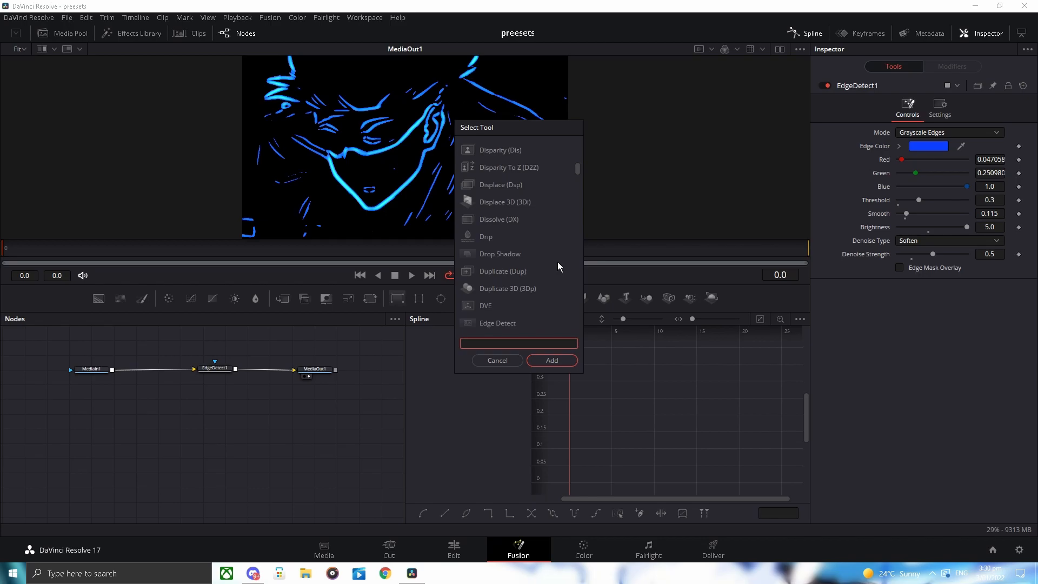
{"action": "type", "text": "die"}
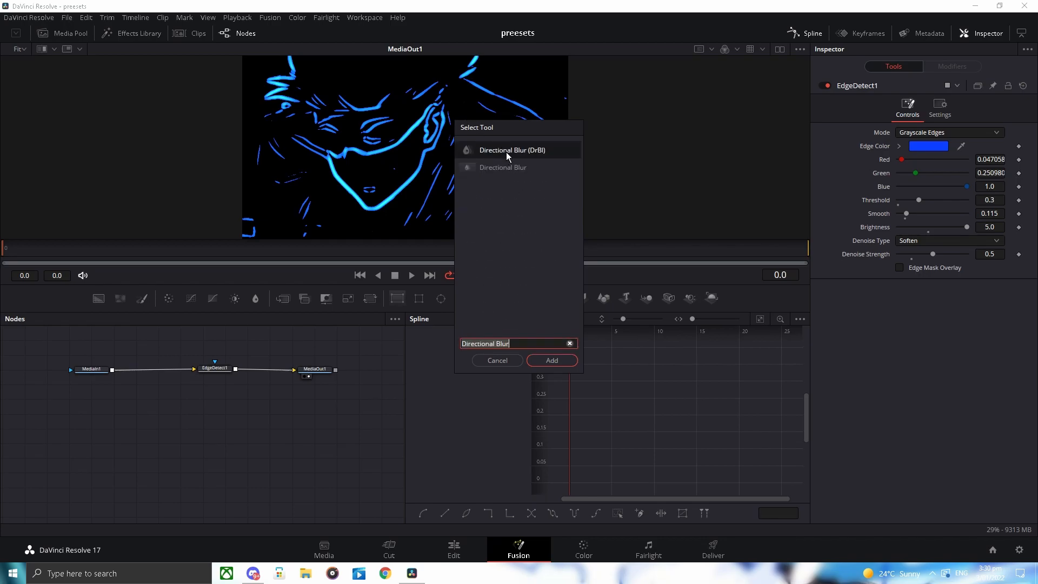
{"action": "left_click", "coordinate": [551, 360]}
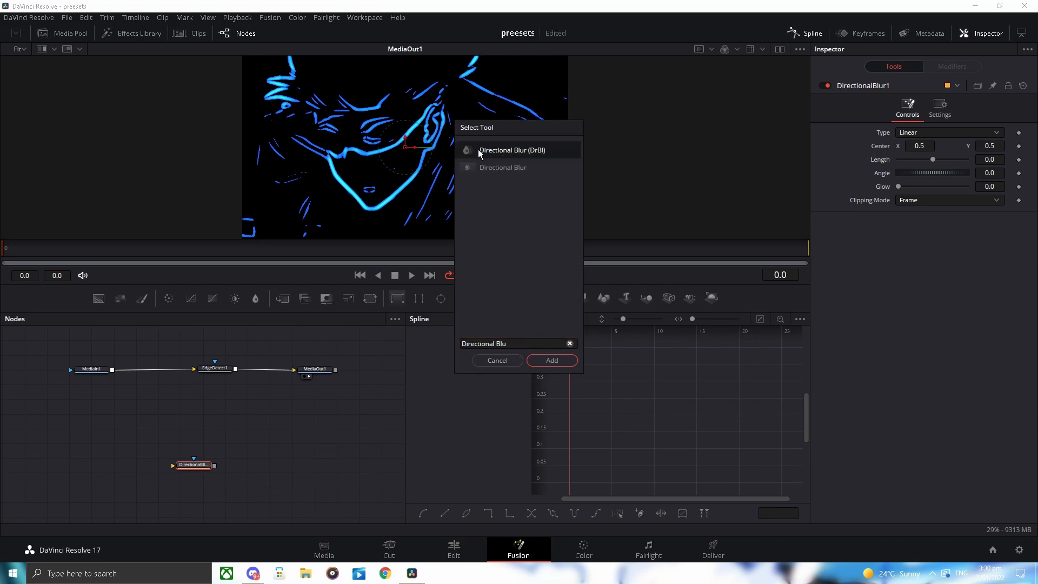
{"action": "left_click", "coordinate": [551, 360]}
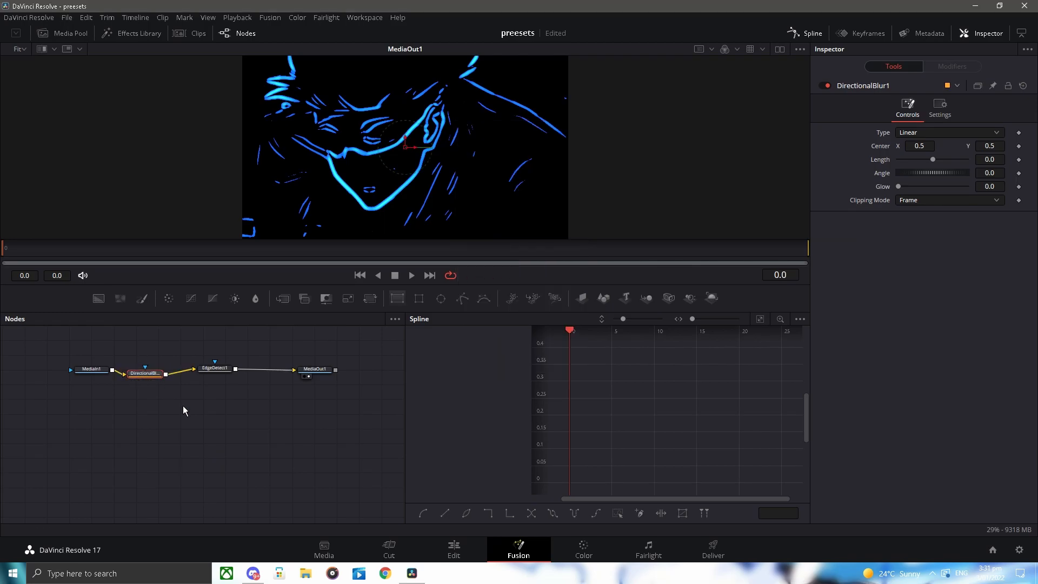
{"action": "left_click", "coordinate": [144, 373]}
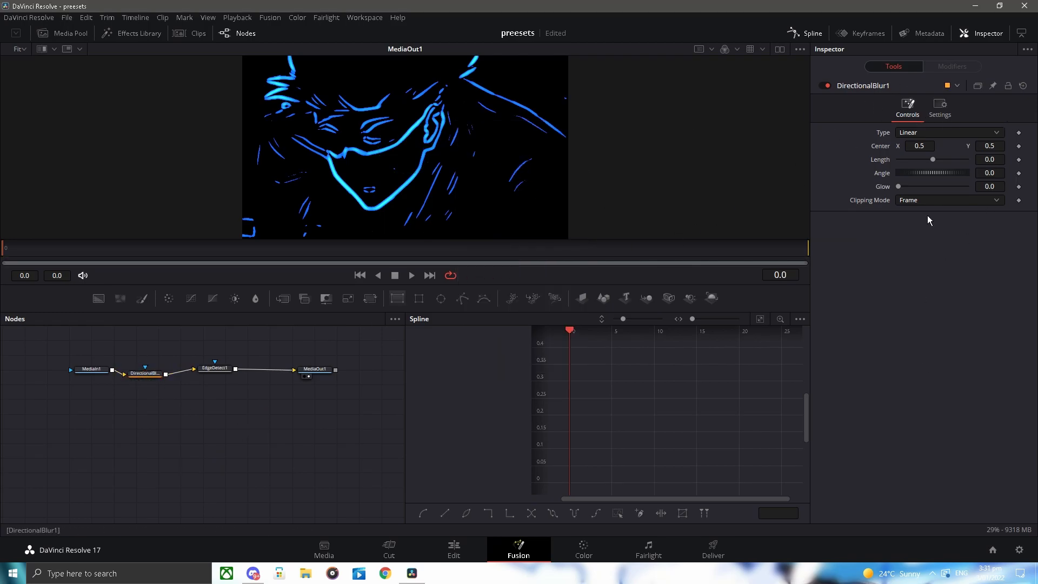
{"action": "left_click", "coordinate": [143, 373]}
{"action": "type", "text": "-0.1"}
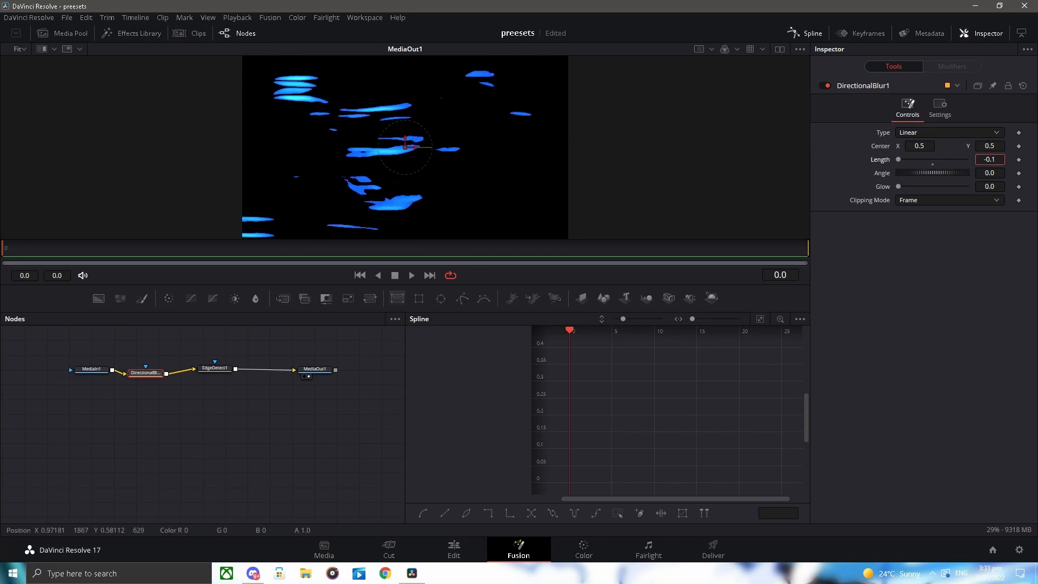
Step: Set the Directional Blur length to a negative value so the outlines streak horizontally
{"action": "left_click", "coordinate": [989, 159]}
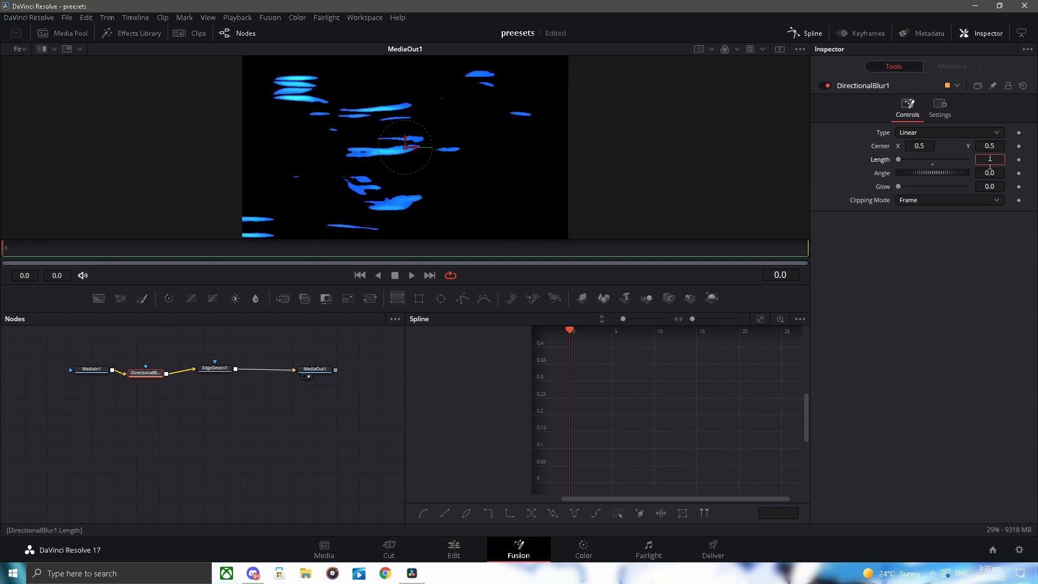
{"action": "type", "text": "-0.1"}
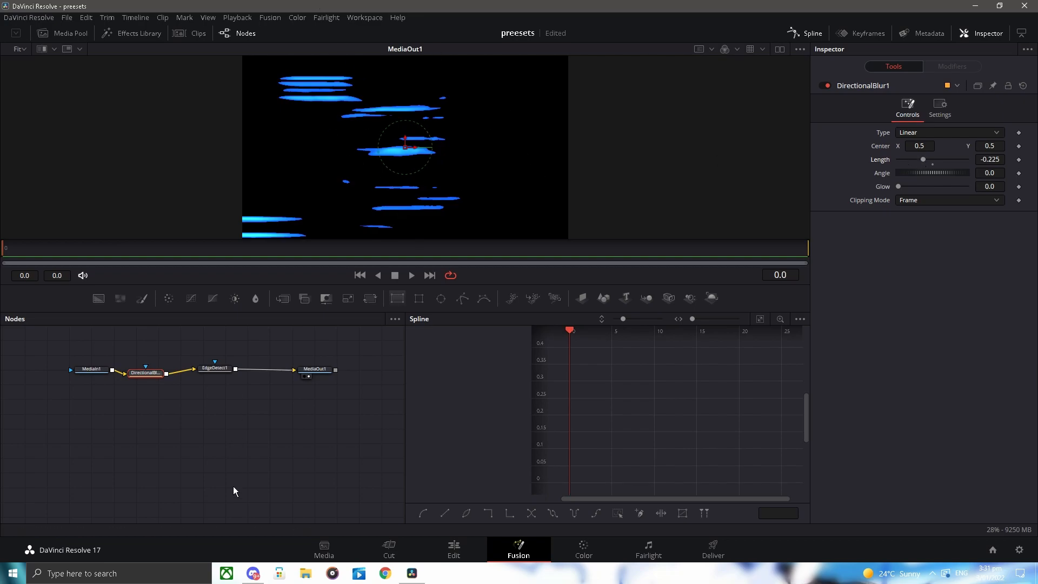
{"action": "left_click", "coordinate": [320, 372]}
{"action": "type", "text": "s"}
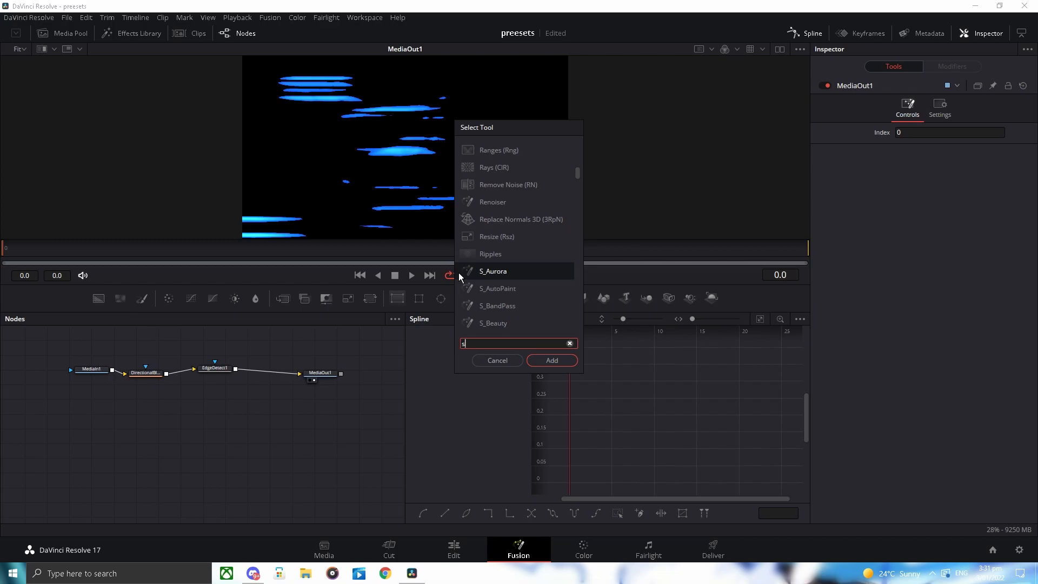
Step: Insert Soft Glow between EdgeDetect1 and MediaOut1, leaving an unconnected XGlow below
{"action": "left_click", "coordinate": [551, 360]}
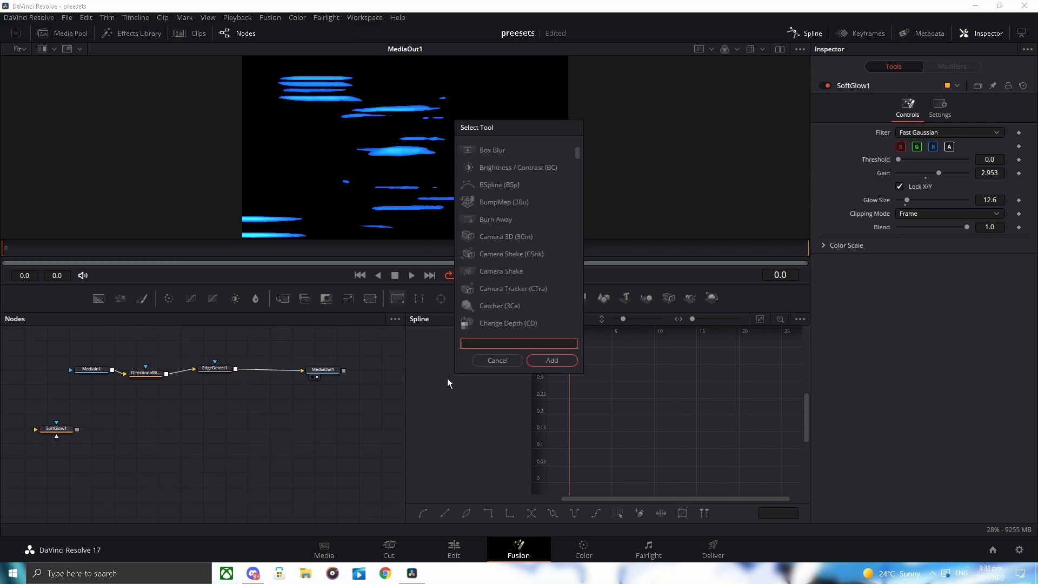
{"action": "type", "text": "xg"}
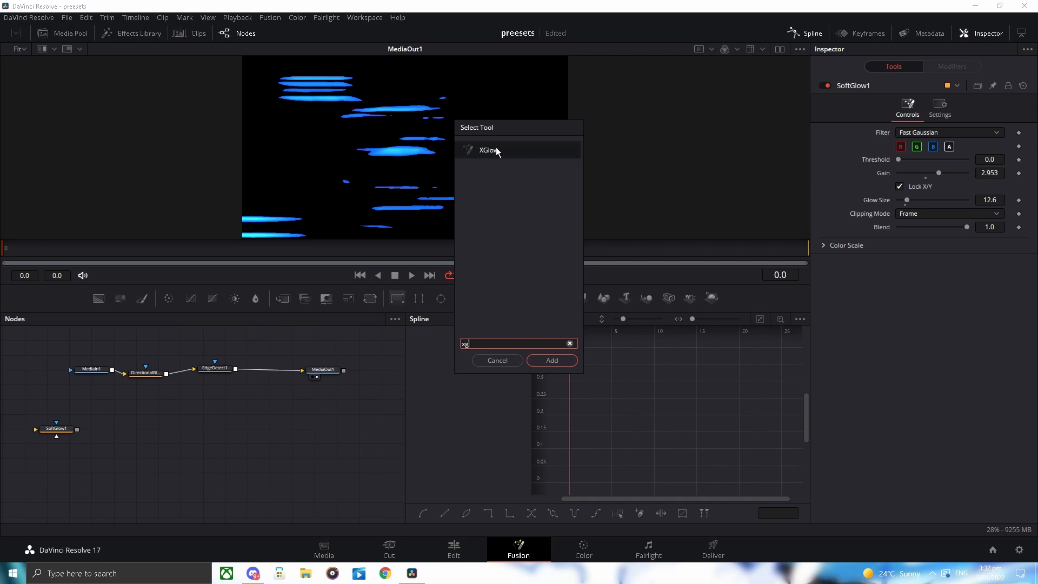
{"action": "left_click", "coordinate": [551, 360]}
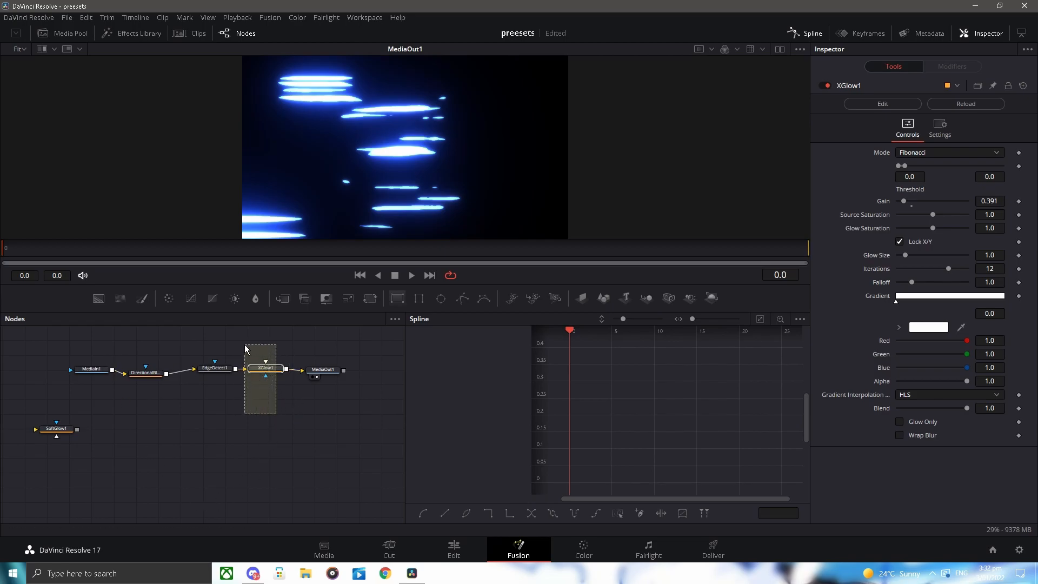
{"action": "left_click", "coordinate": [196, 425]}
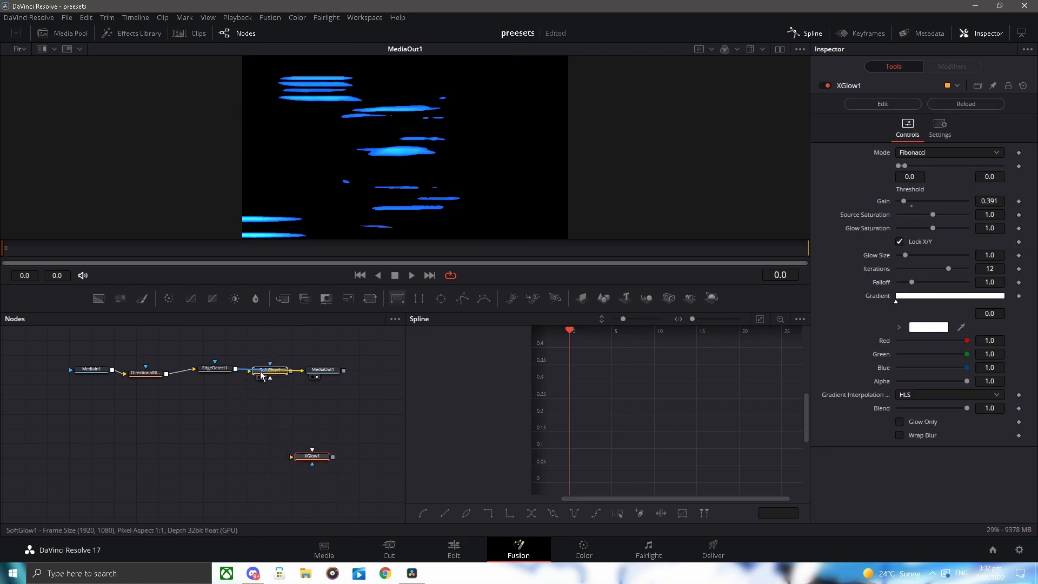
{"action": "left_click", "coordinate": [271, 370]}
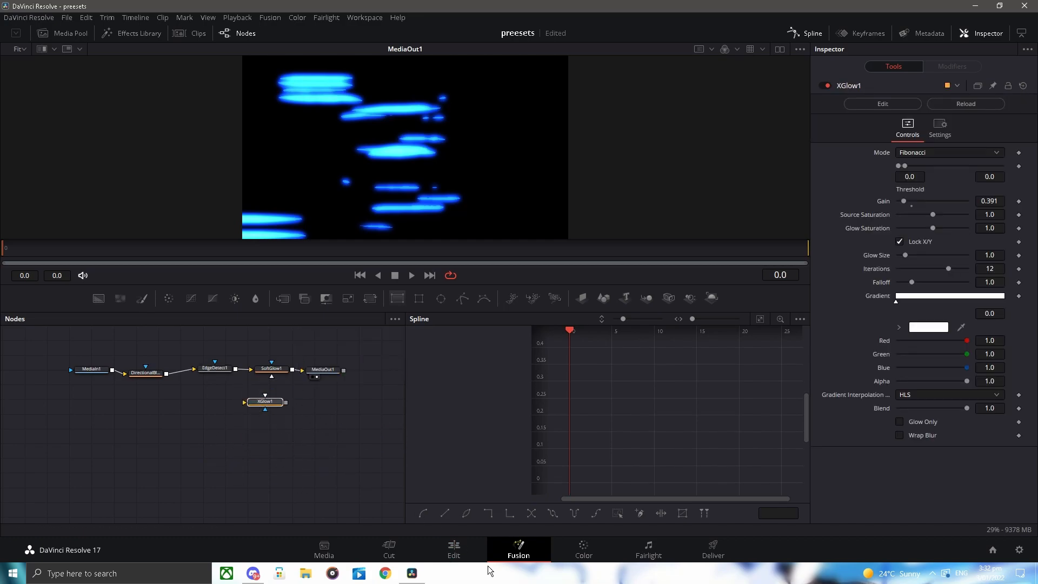
{"action": "left_click", "coordinate": [453, 550]}
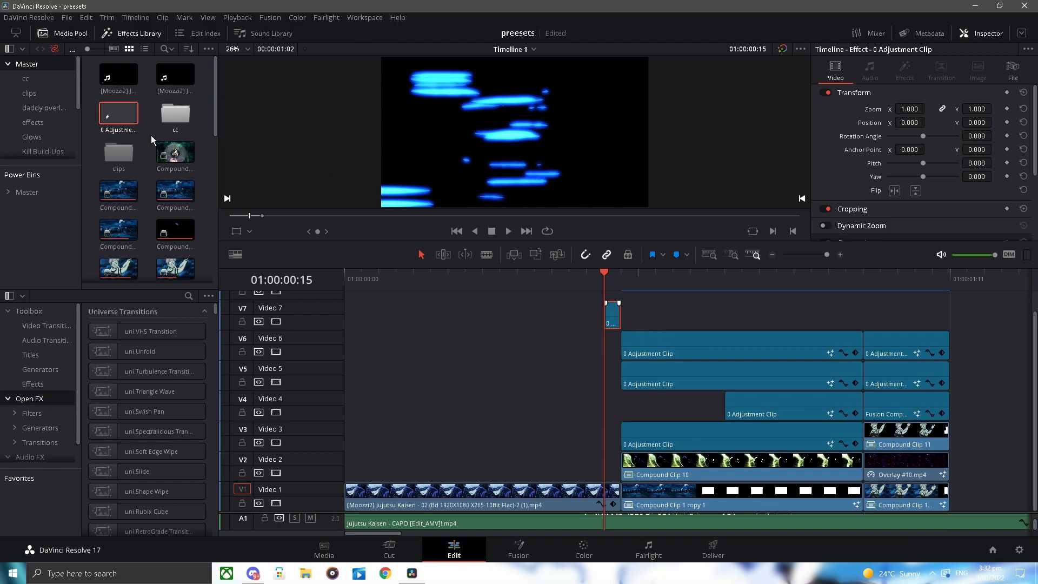
{"action": "left_click", "coordinate": [176, 152]}
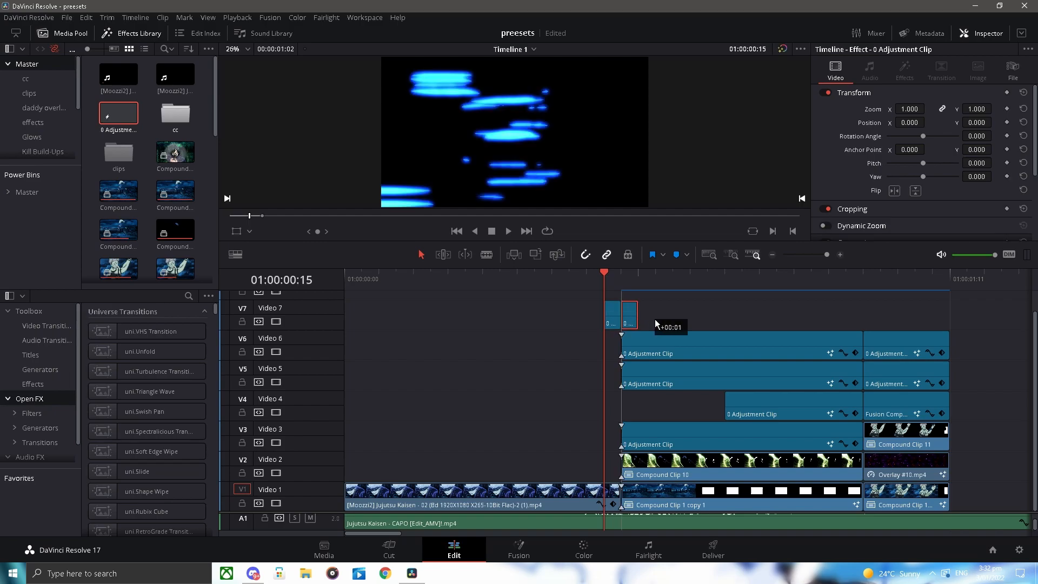
{"action": "right_click", "coordinate": [639, 334]}
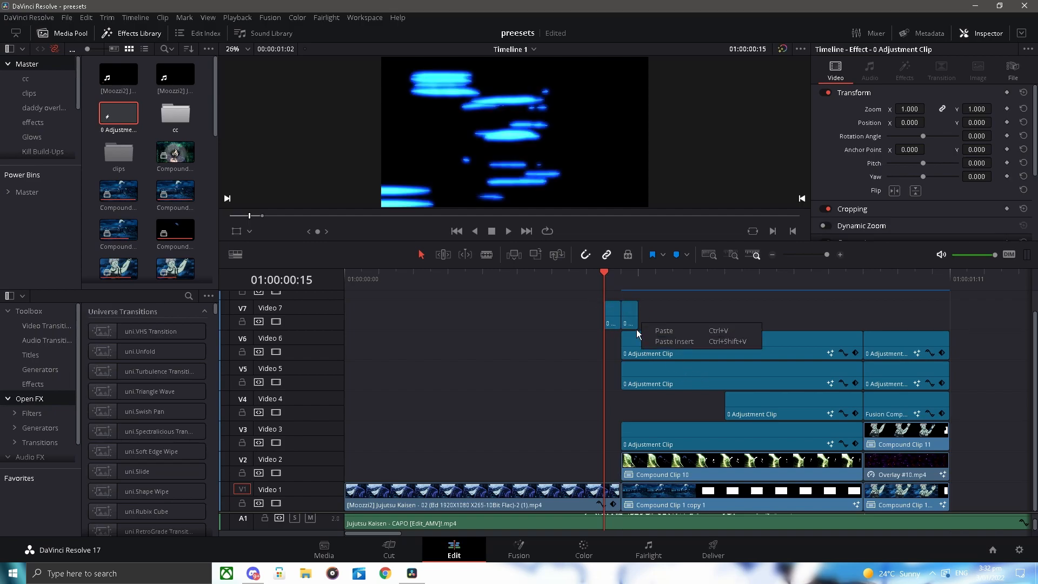
{"action": "right_click", "coordinate": [627, 312]}
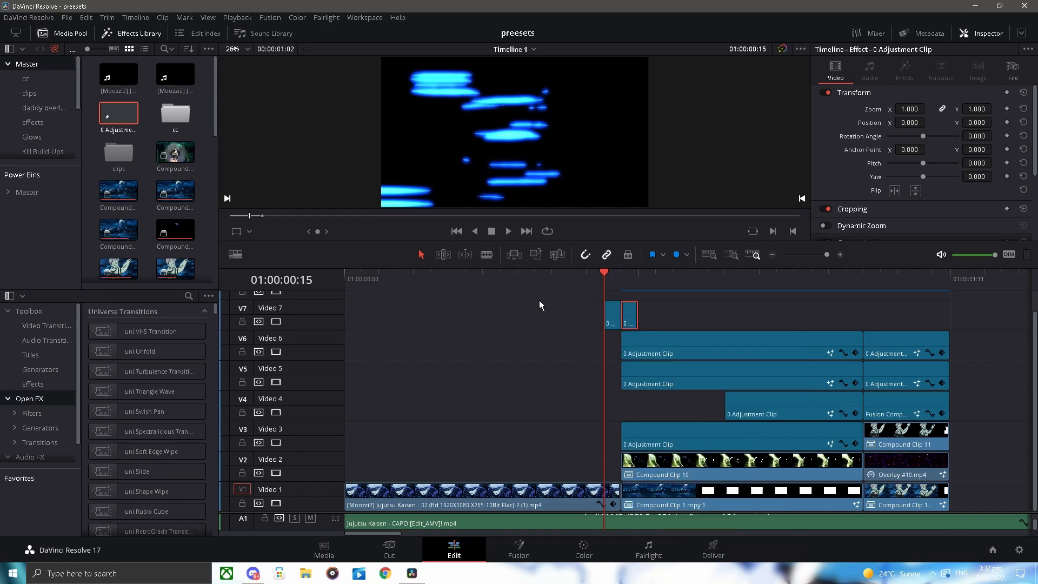
{"action": "left_click", "coordinate": [519, 548]}
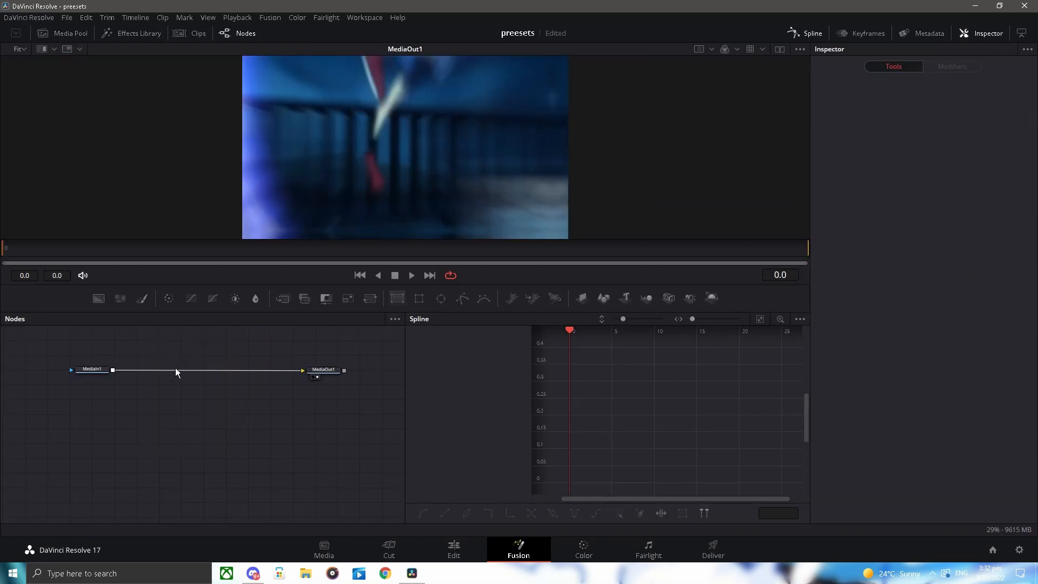
{"action": "mouse_move", "coordinate": [305, 415]}
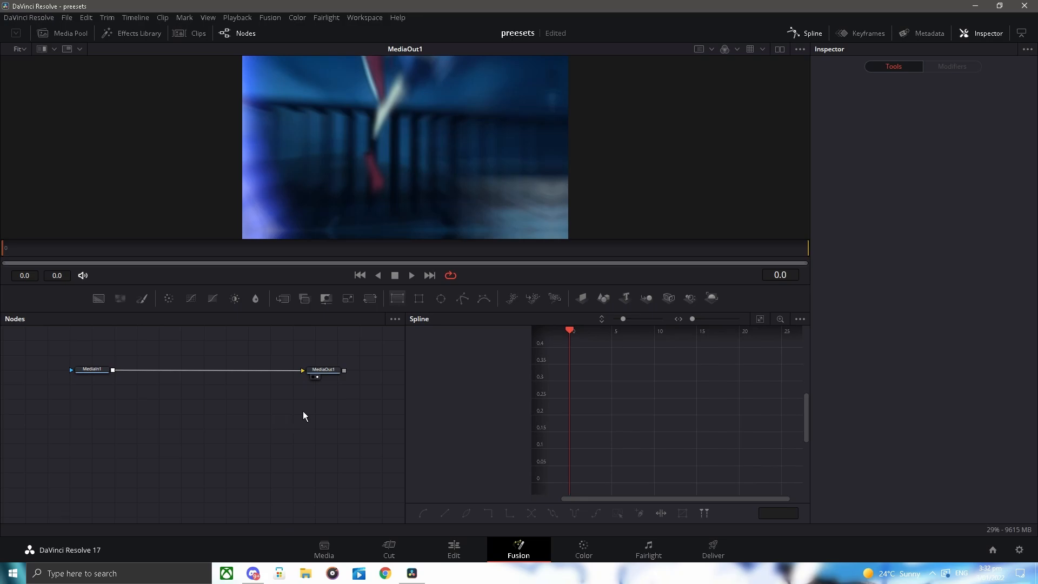
{"action": "left_click", "coordinate": [454, 548]}
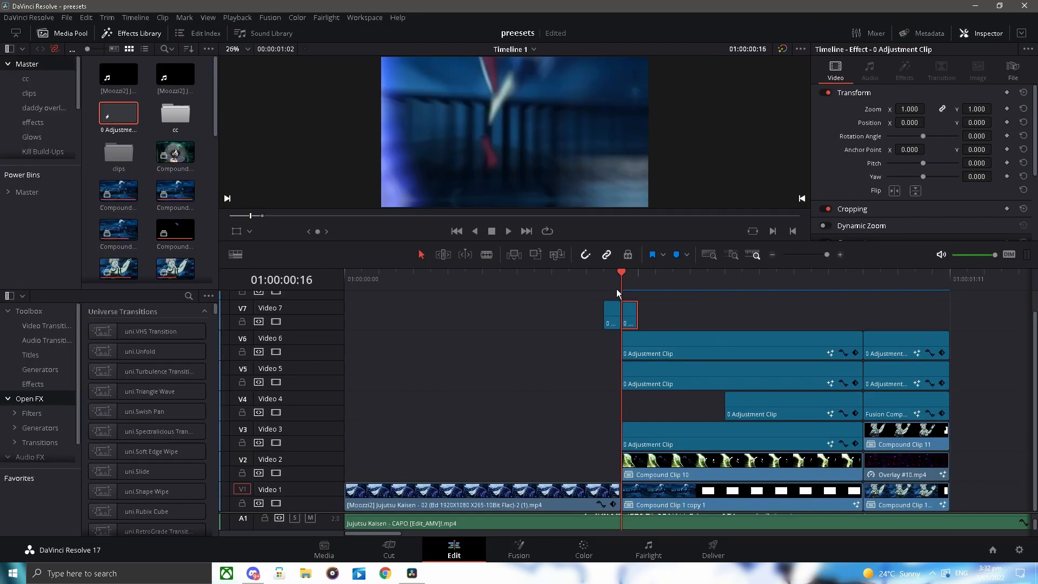
{"action": "left_click", "coordinate": [673, 344]}
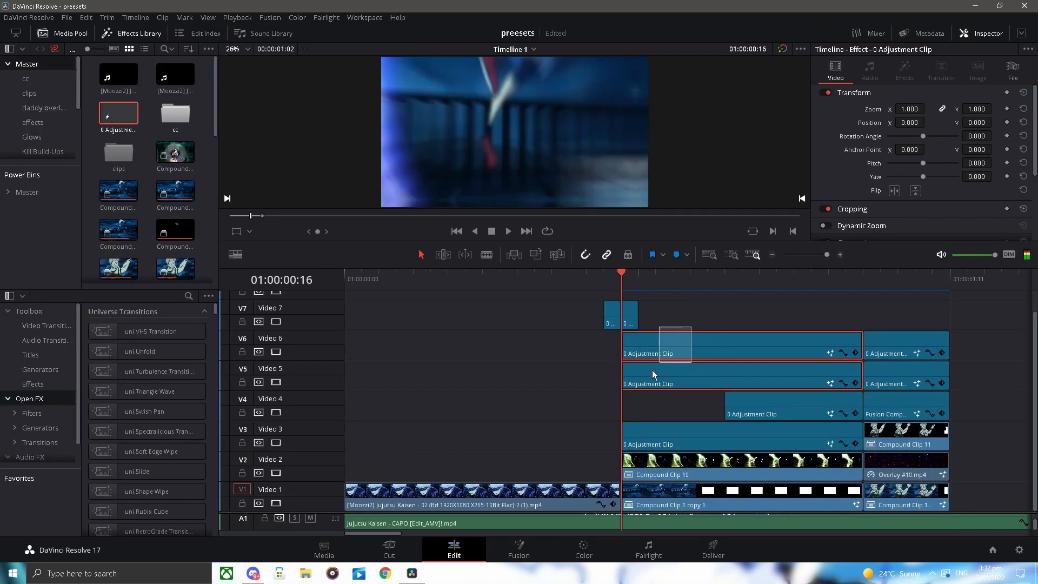
{"action": "left_click", "coordinate": [662, 493]}
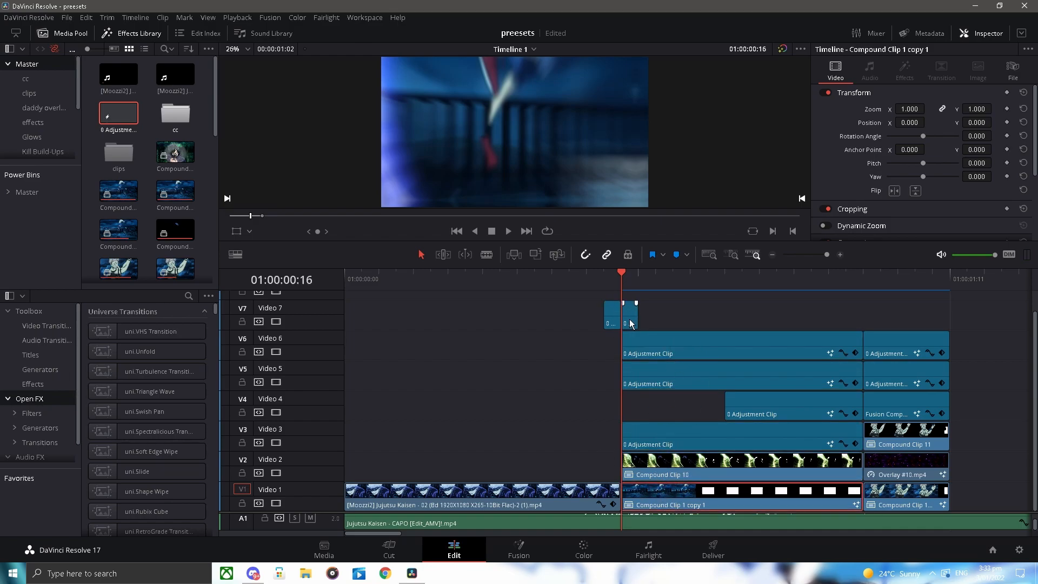
Step: In the short clip's Fusion graph, insert an Invert Color node between input and output
{"action": "left_click", "coordinate": [518, 548]}
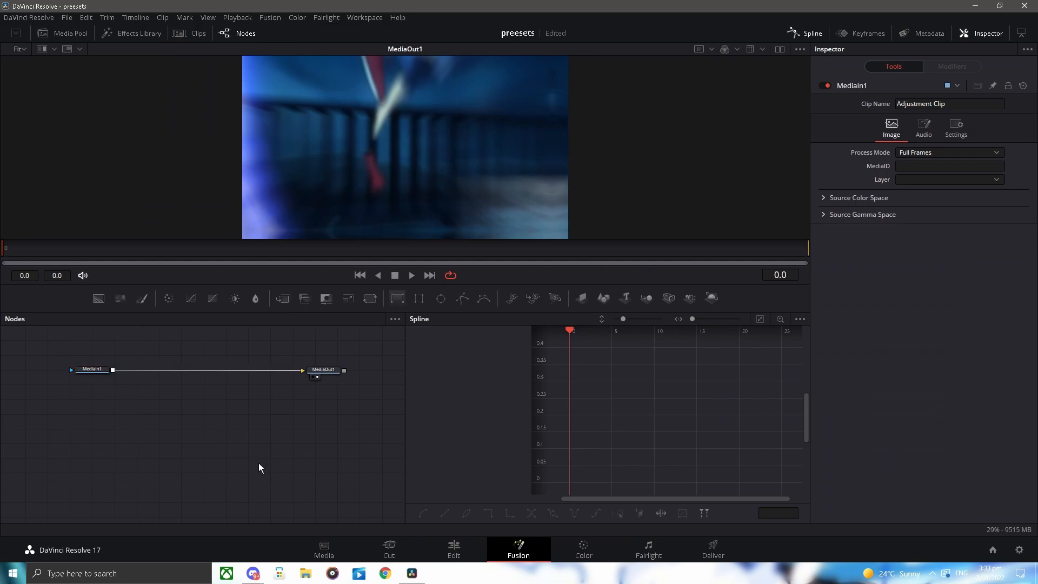
{"action": "mouse_move", "coordinate": [249, 485]}
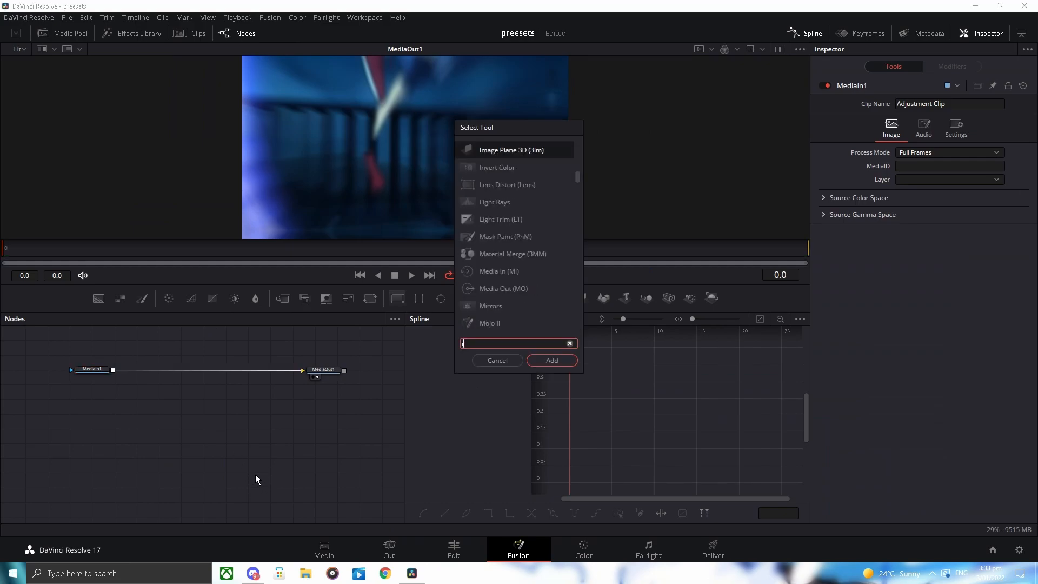
{"action": "type", "text": "Invert Color"}
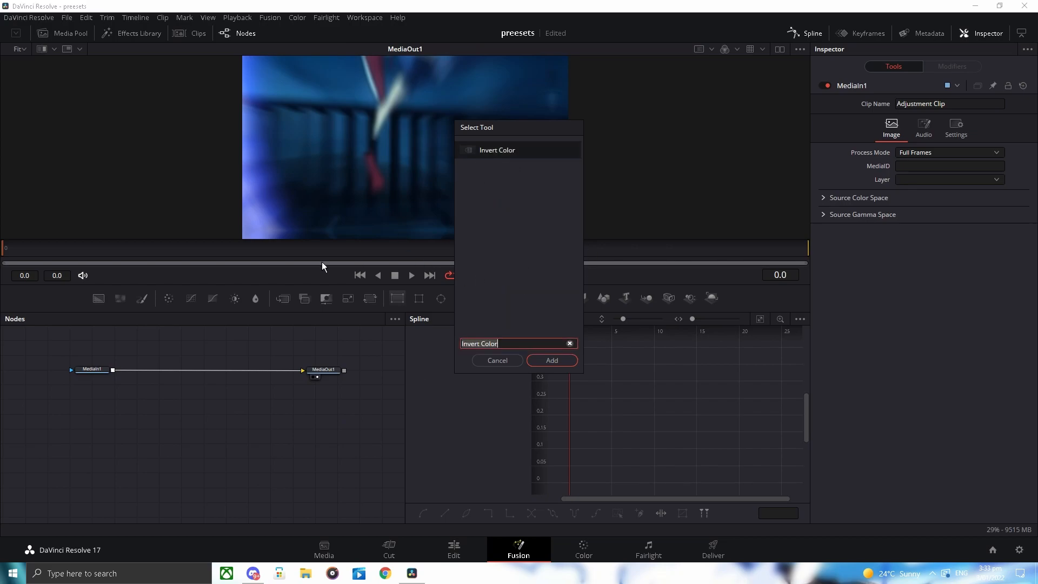
{"action": "left_click", "coordinate": [552, 360]}
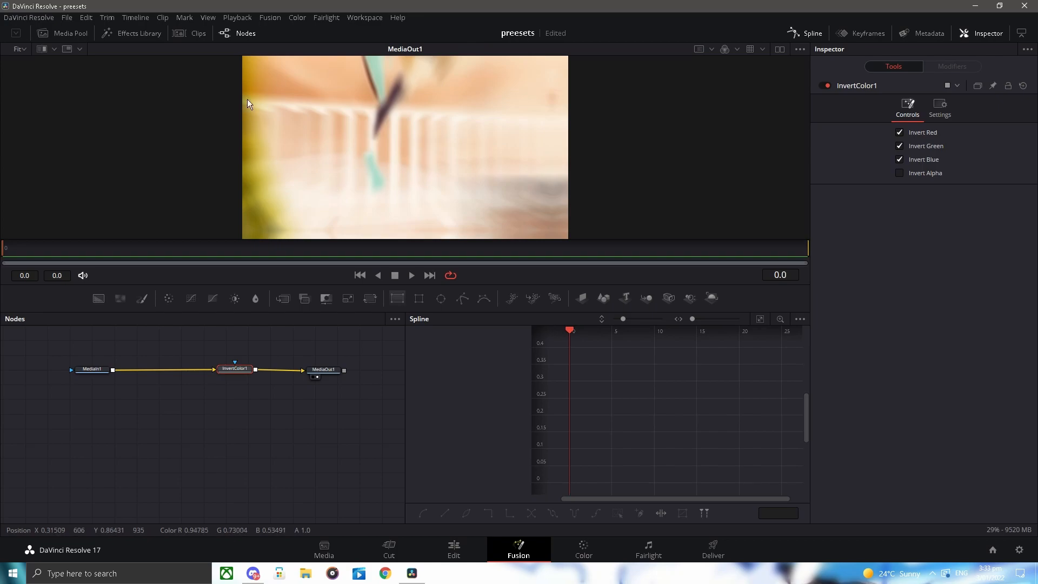
{"action": "left_click", "coordinate": [282, 418]}
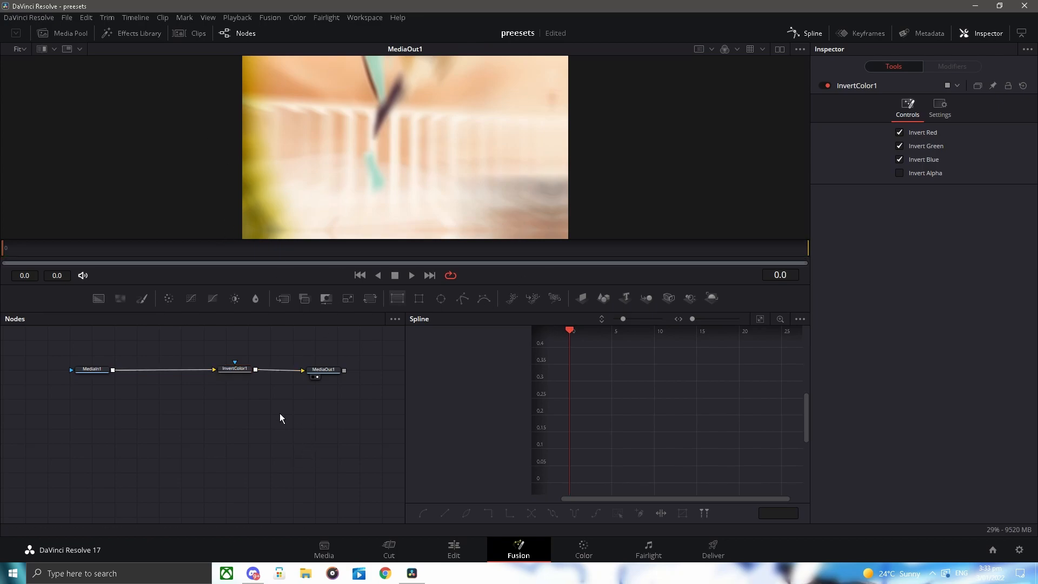
{"action": "mouse_move", "coordinate": [166, 416]}
{"action": "type", "text": "cc"}
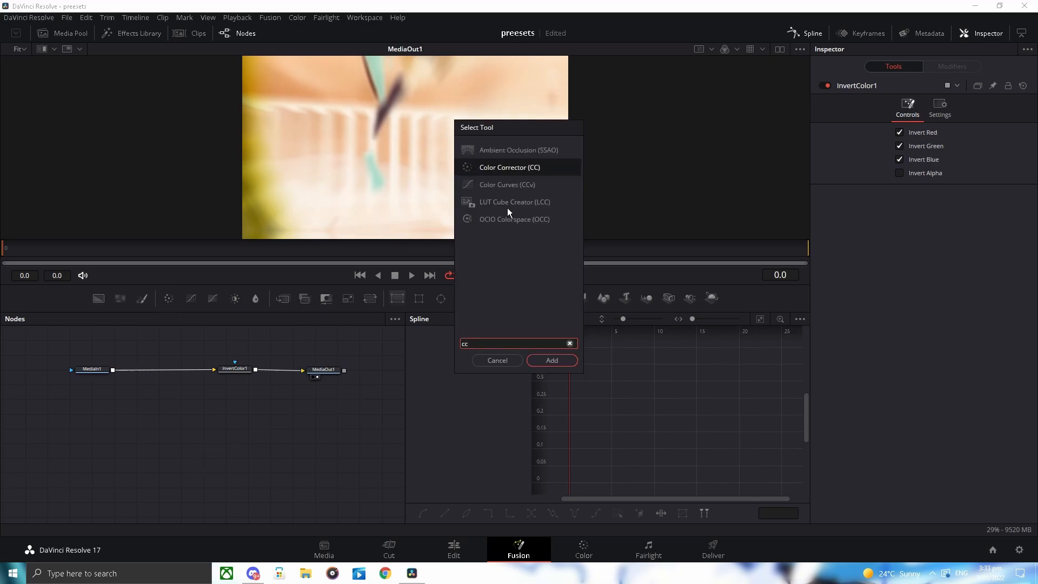
Step: Add a Color Corrector before InvertColor1 with Saturation 0 for a grayscale frame
{"action": "left_click", "coordinate": [551, 360]}
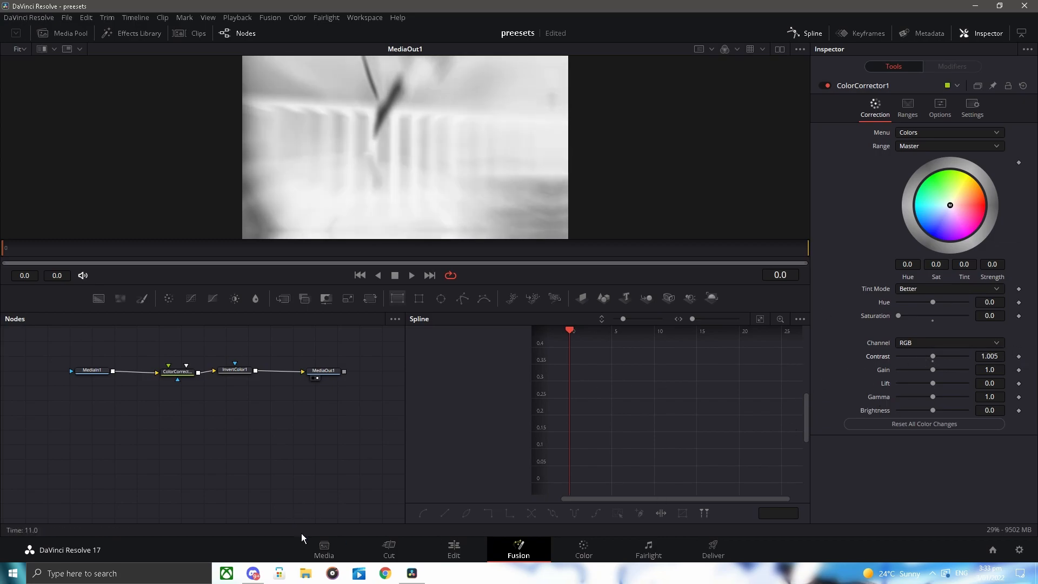
{"action": "mouse_move", "coordinate": [454, 548]}
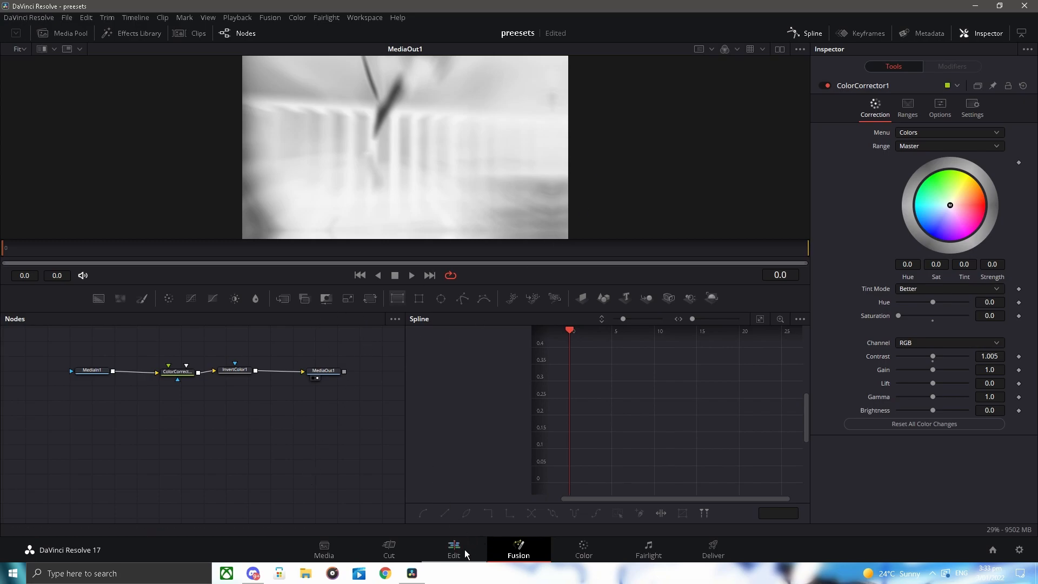
Step: Check the Video 5 adjustment clip's Fusion graph, then return to the Edit timeline
{"action": "left_click", "coordinate": [454, 549]}
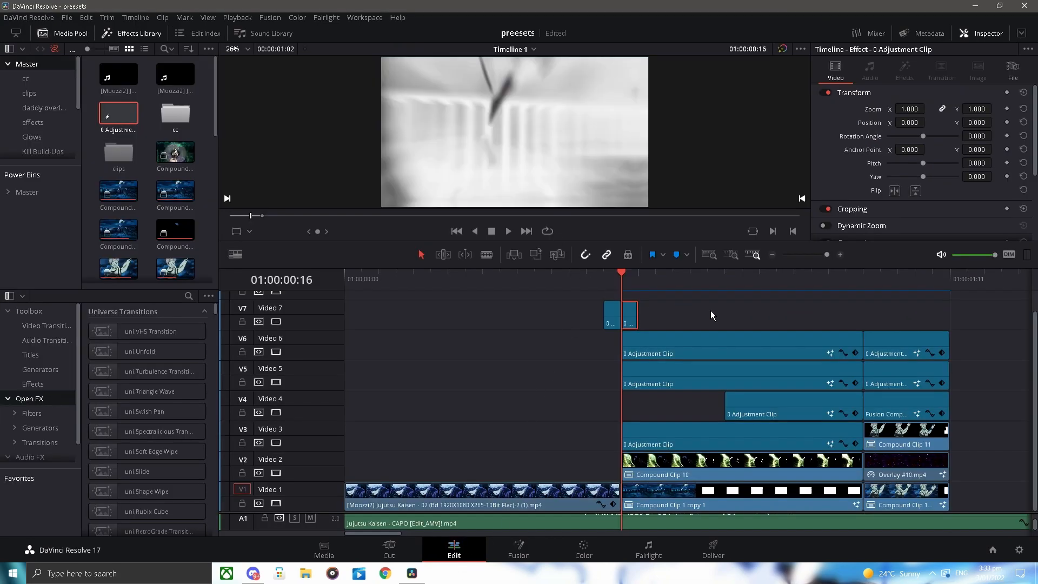
{"action": "left_click", "coordinate": [685, 381]}
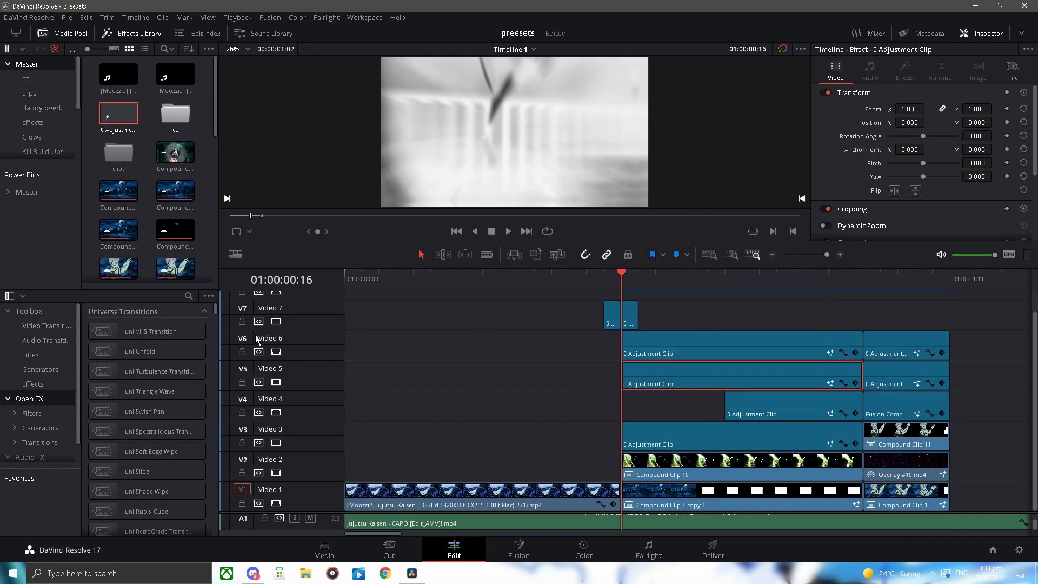
{"action": "left_click", "coordinate": [518, 549]}
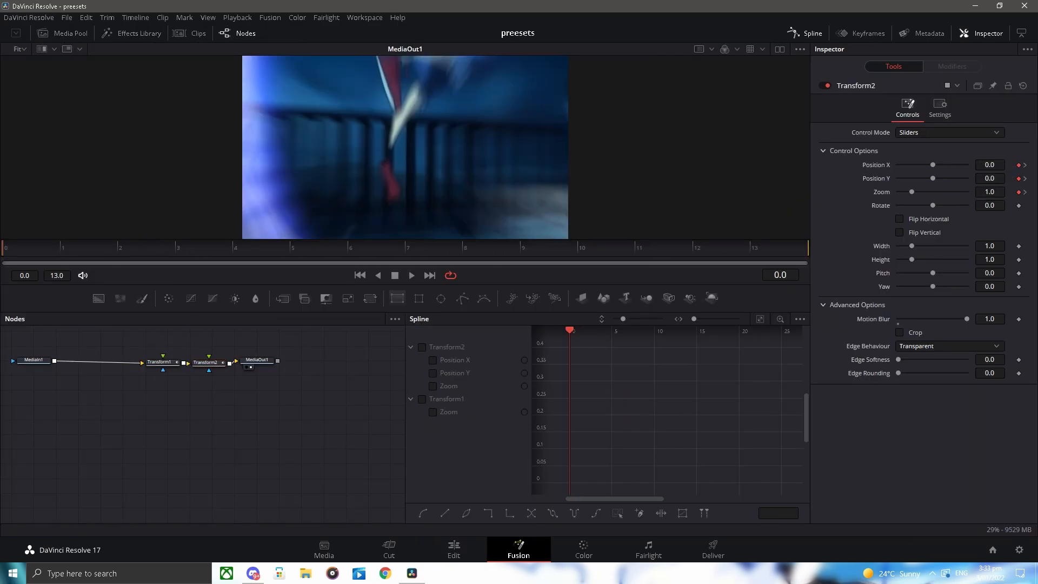
{"action": "mouse_move", "coordinate": [394, 103]}
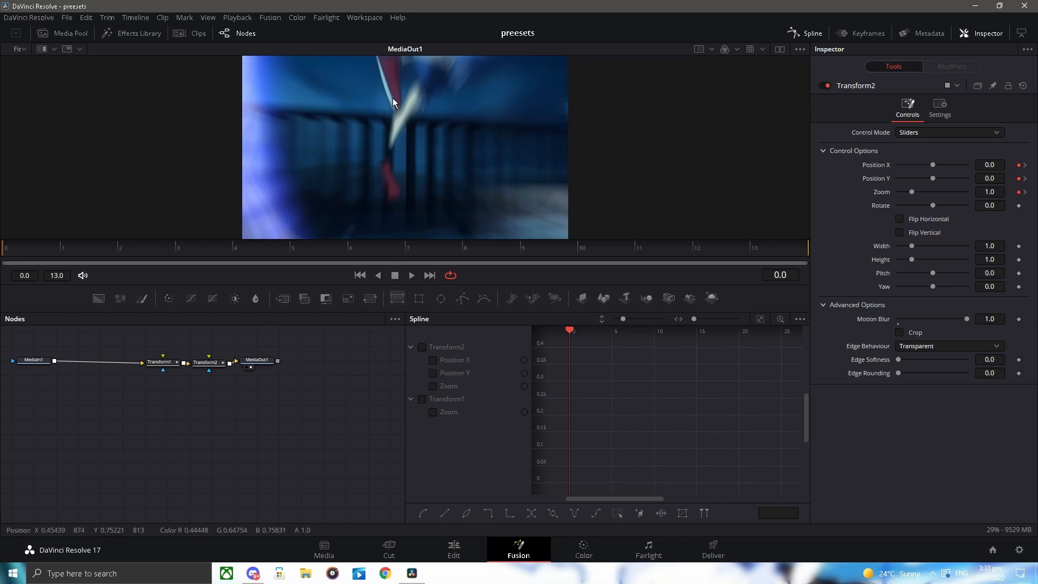
{"action": "mouse_move", "coordinate": [377, 270]}
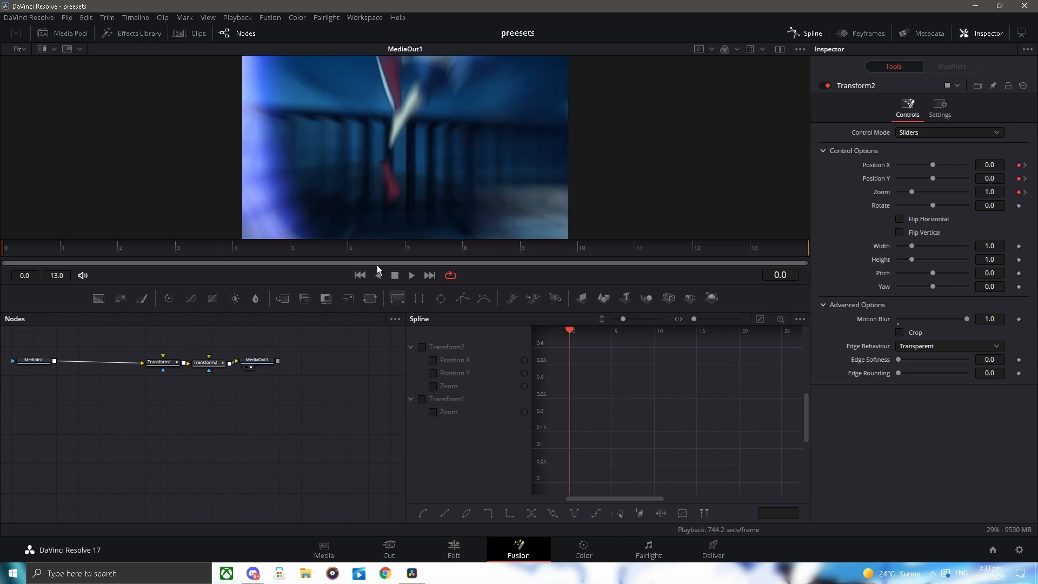
{"action": "left_click", "coordinate": [453, 548]}
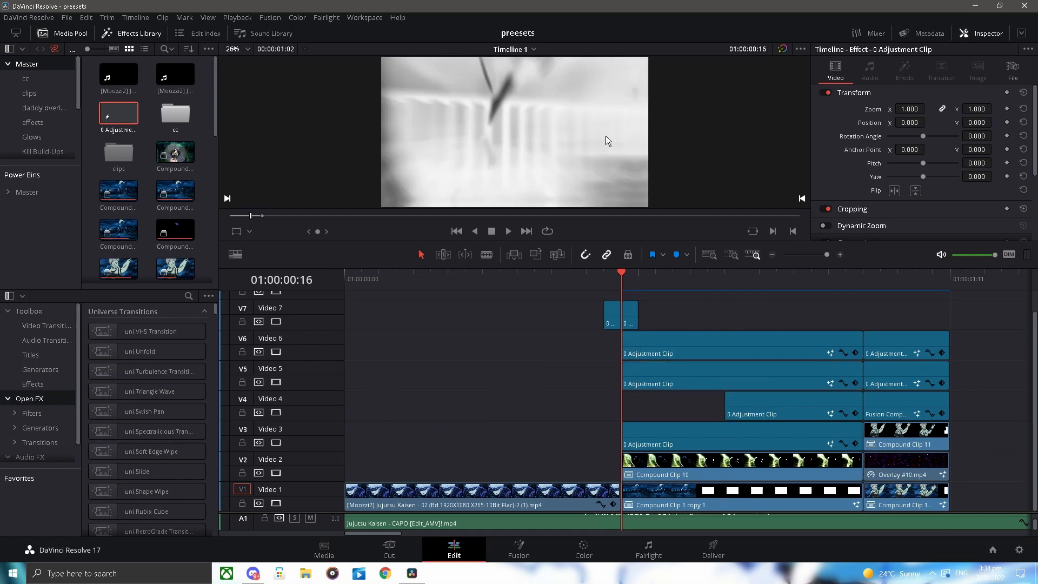
{"action": "mouse_move", "coordinate": [685, 319]}
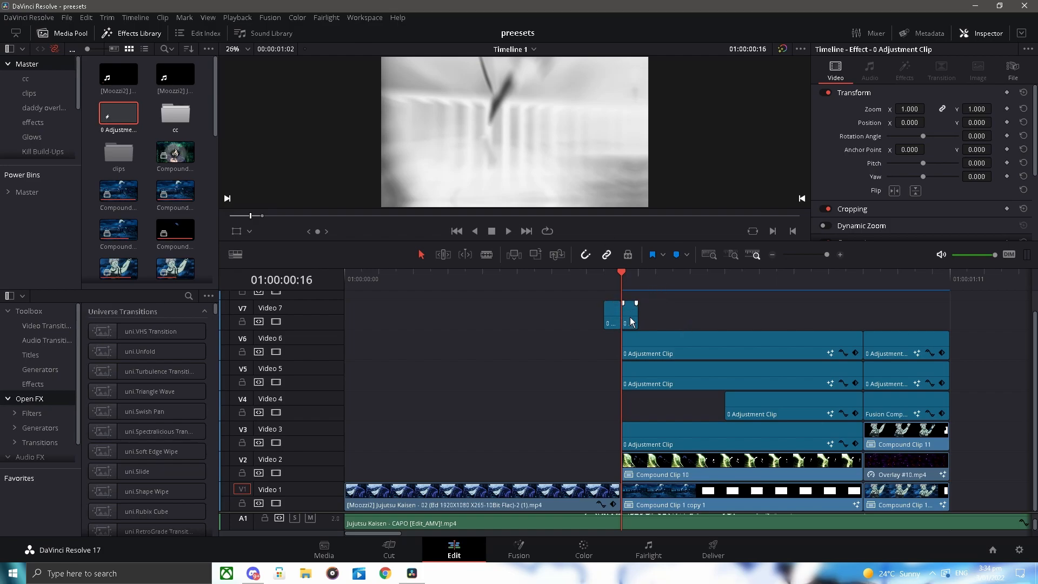
Step: Reopen the flash clip in Fusion and select EdgeDetect1 with Grayscale Edges mode
{"action": "right_click", "coordinate": [646, 311]}
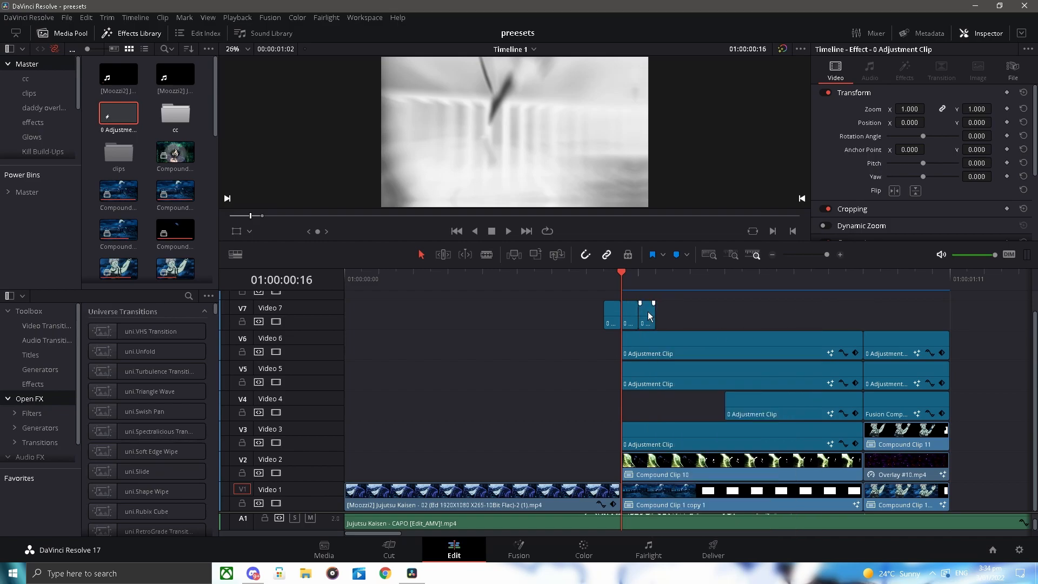
{"action": "right_click", "coordinate": [645, 308]}
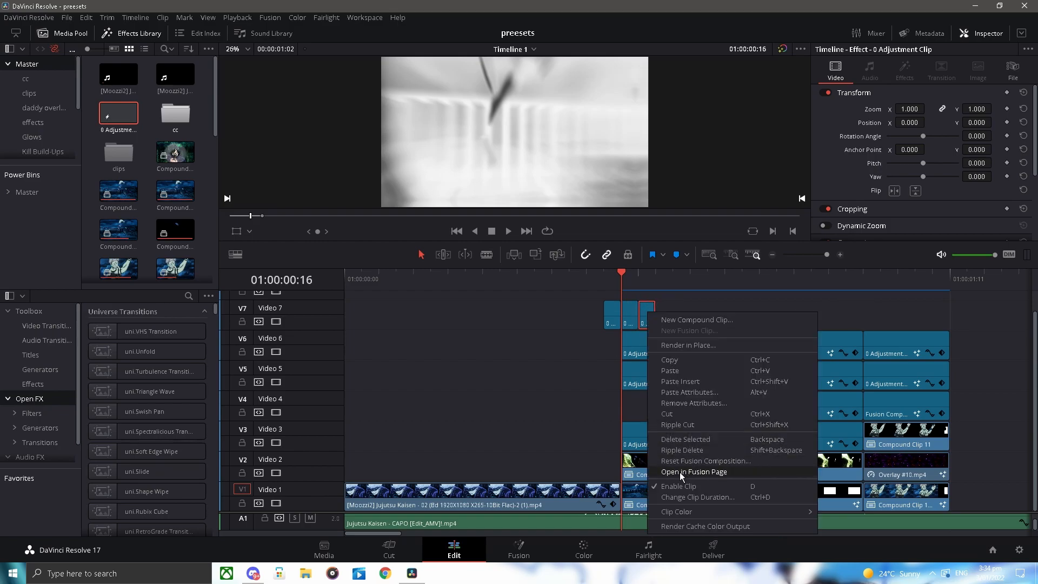
{"action": "left_click", "coordinate": [694, 472]}
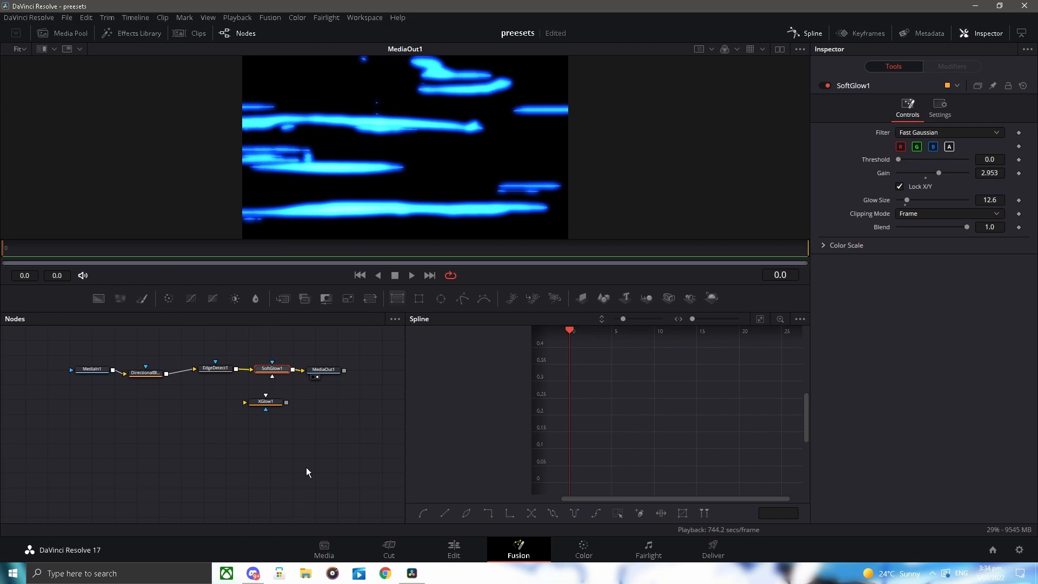
{"action": "left_click", "coordinate": [216, 369]}
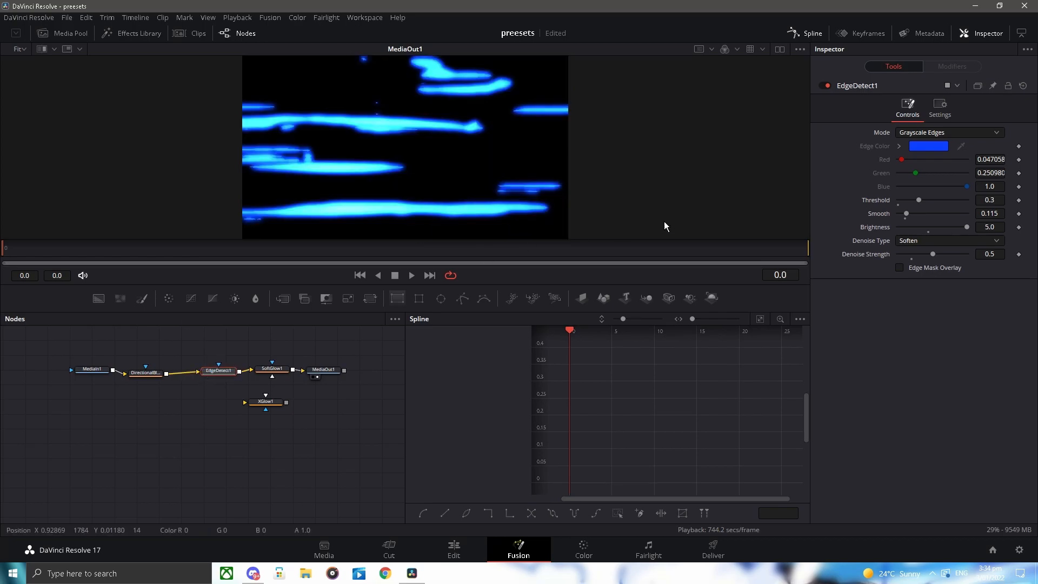
{"action": "left_click", "coordinate": [949, 132]}
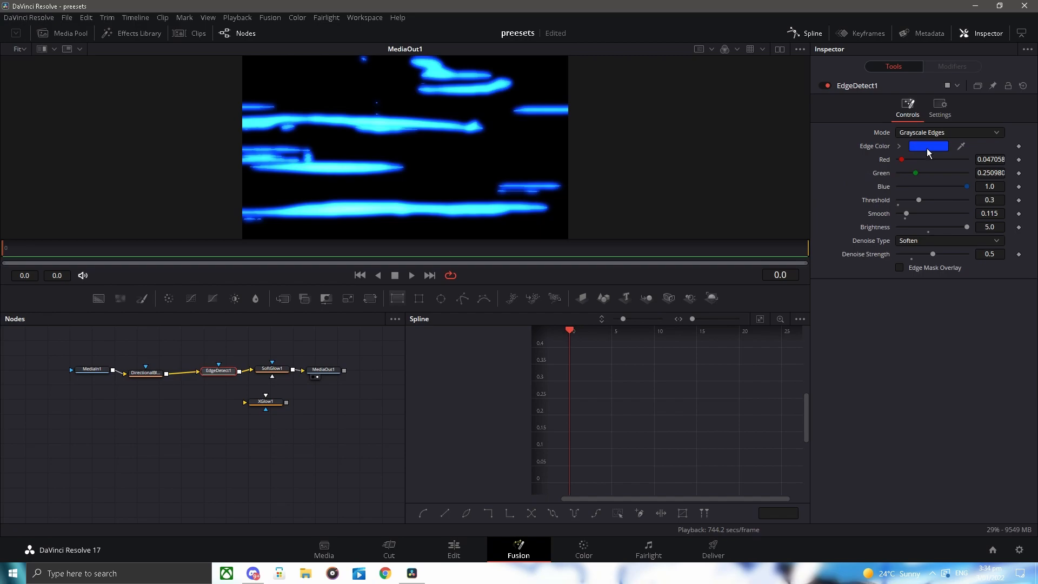
Step: Set the Edge Detect colour to a lighter, paler blue so the streaks glow near white
{"action": "left_click", "coordinate": [928, 146]}
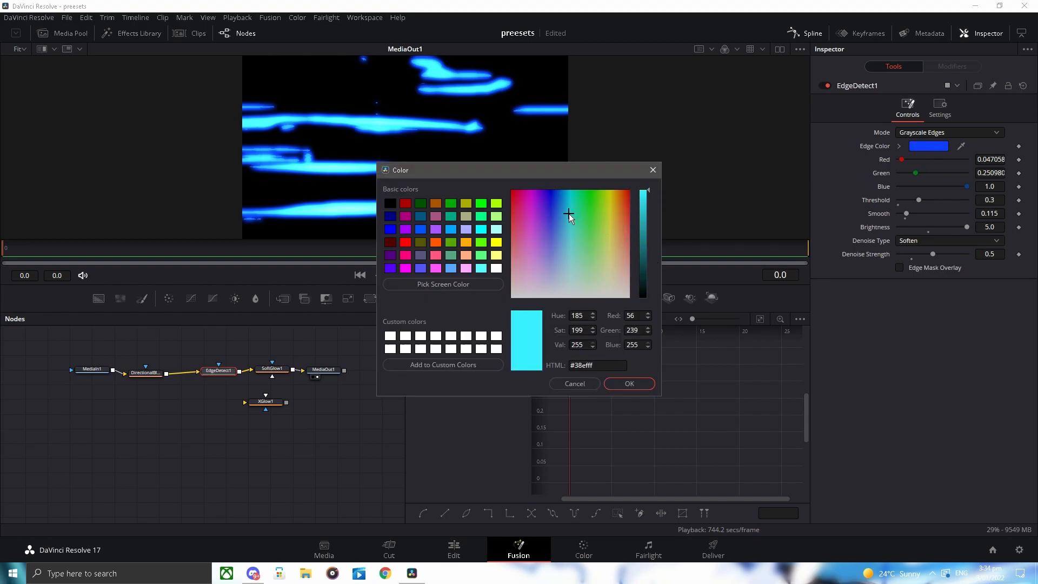
{"action": "left_click", "coordinate": [554, 233]}
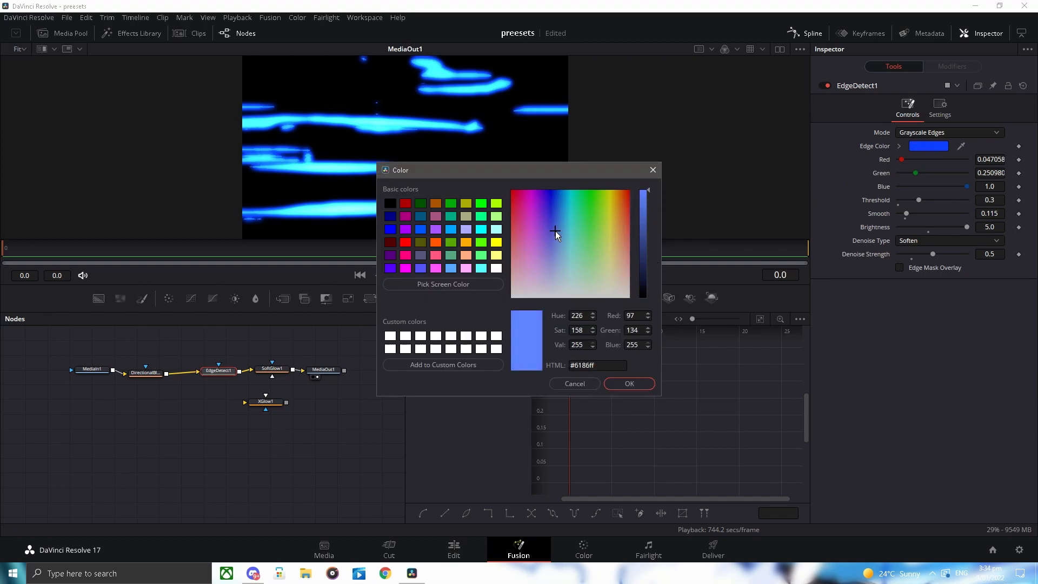
{"action": "left_click", "coordinate": [554, 232]}
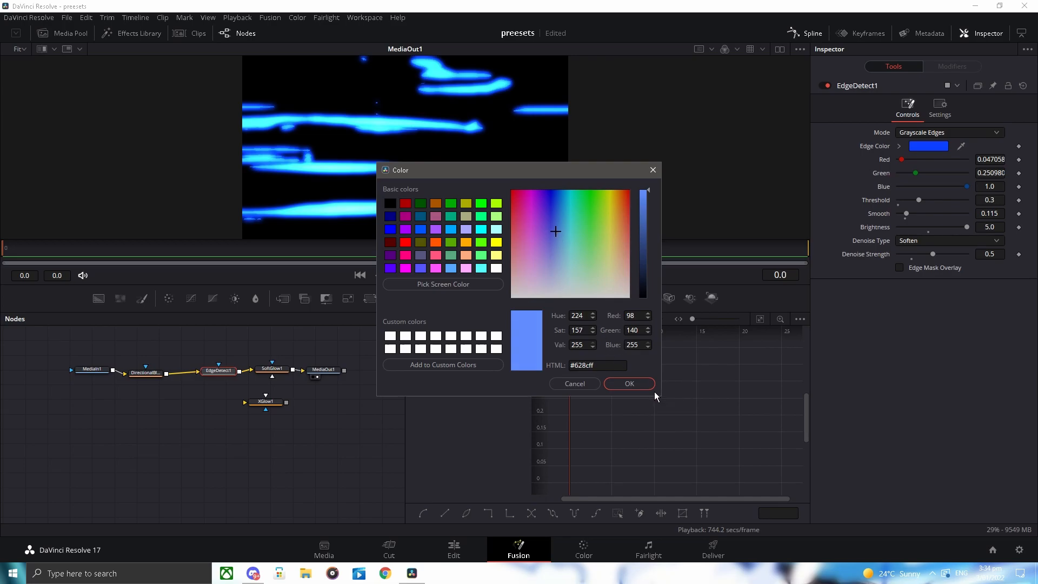
{"action": "left_click", "coordinate": [627, 383]}
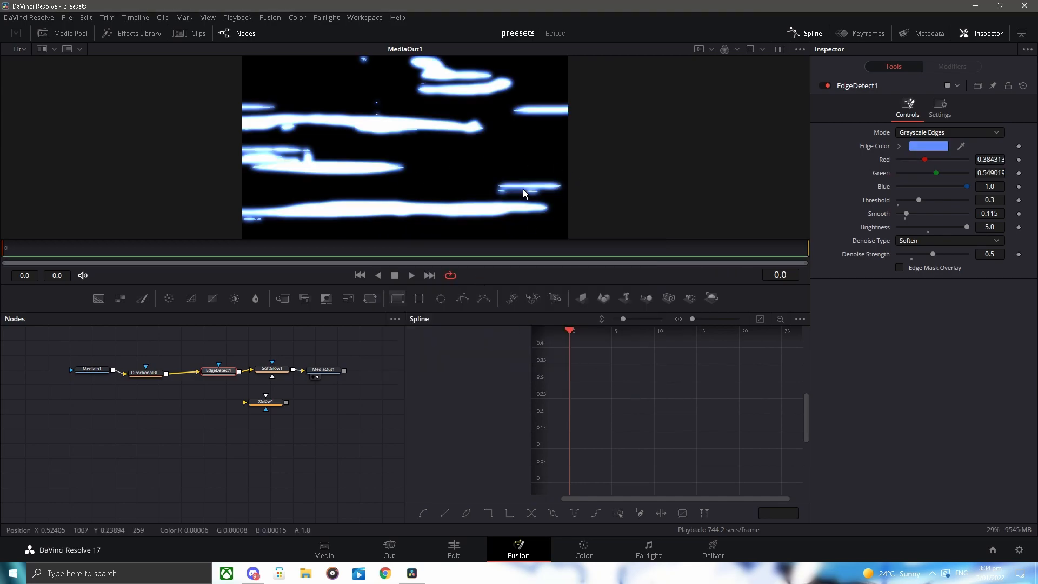
{"action": "mouse_move", "coordinate": [468, 24]}
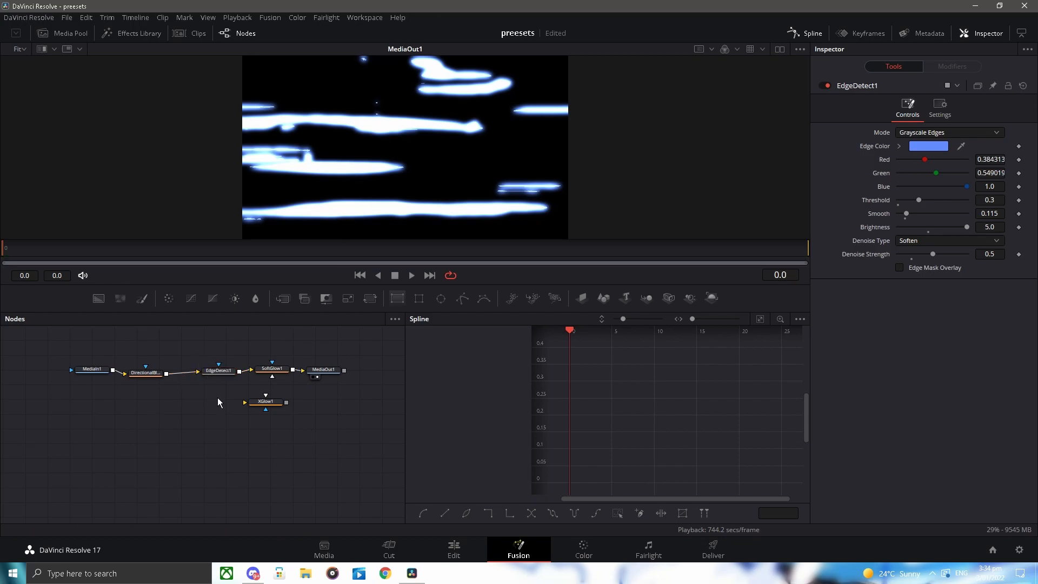
{"action": "left_click", "coordinate": [62, 370]}
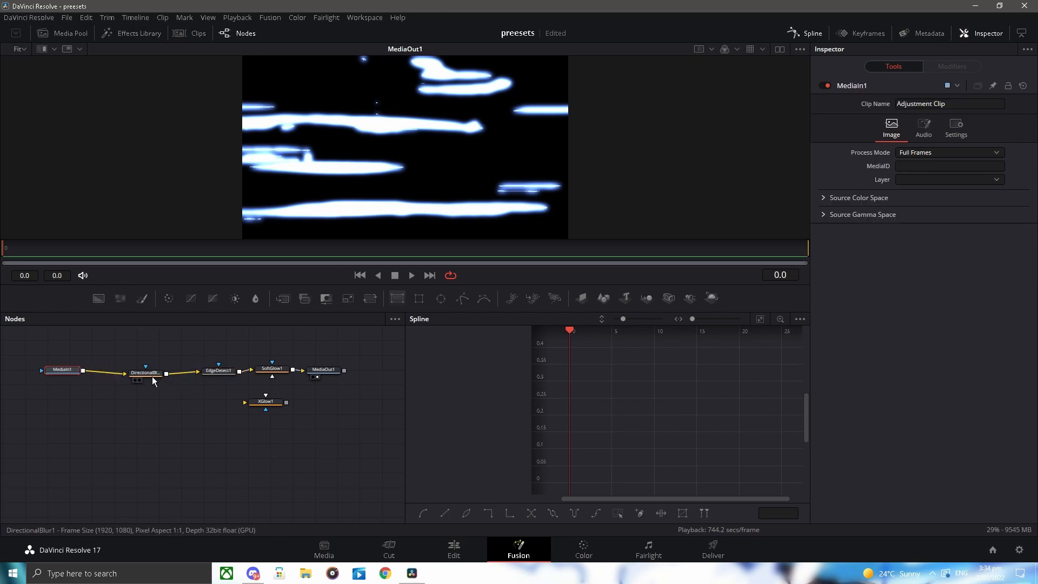
Step: Duplicate the Directional Blur with Length 0.225 and raise Soft Glow size to 36.2 for longer, softer streaks
{"action": "left_click", "coordinate": [135, 371]}
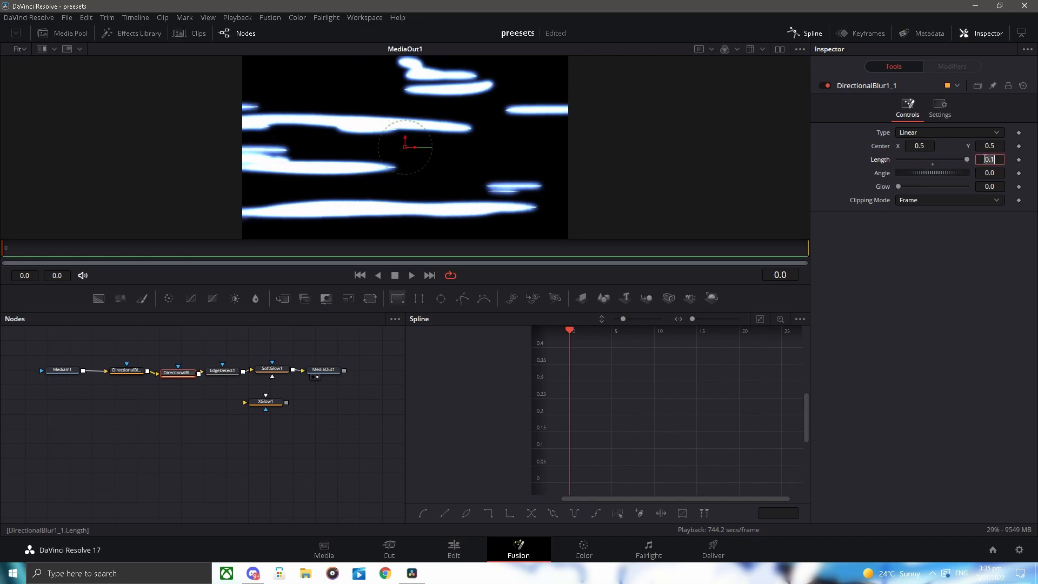
{"action": "type", "text": "0.225"}
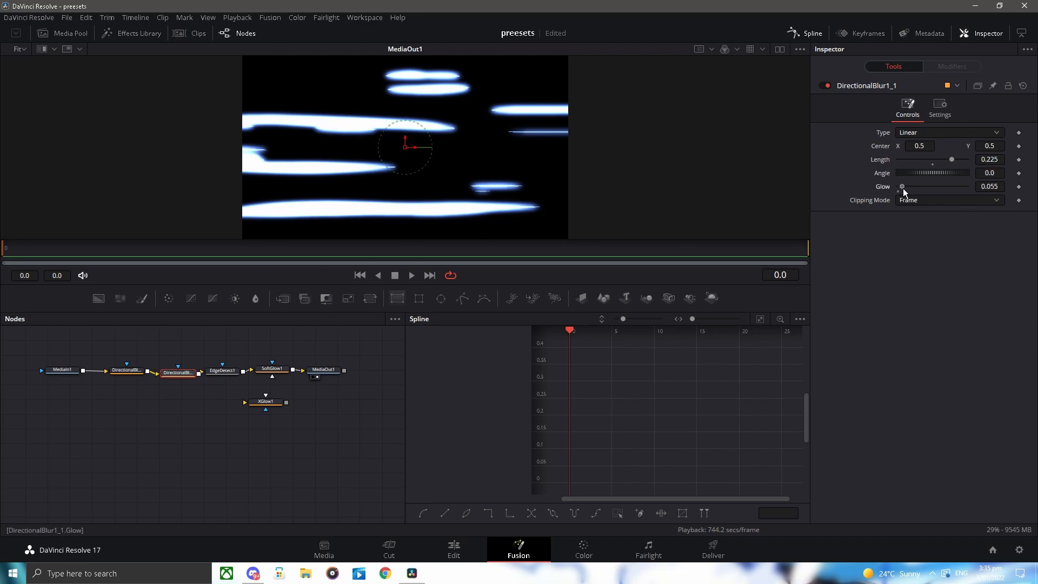
{"action": "left_click", "coordinate": [271, 369]}
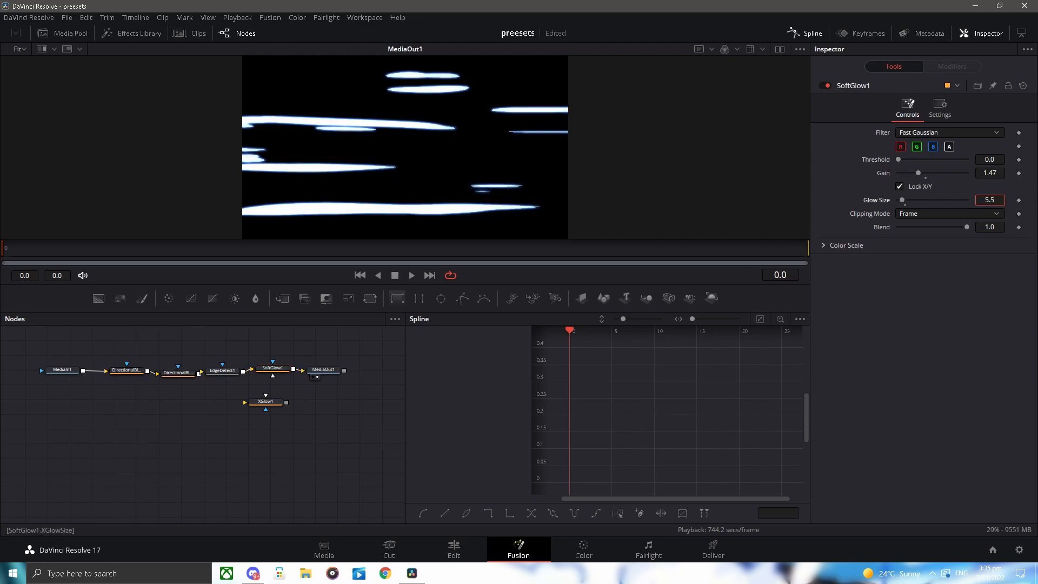
{"action": "left_click_drag", "start_coordinate": [902, 200], "coordinate": [940, 200]}
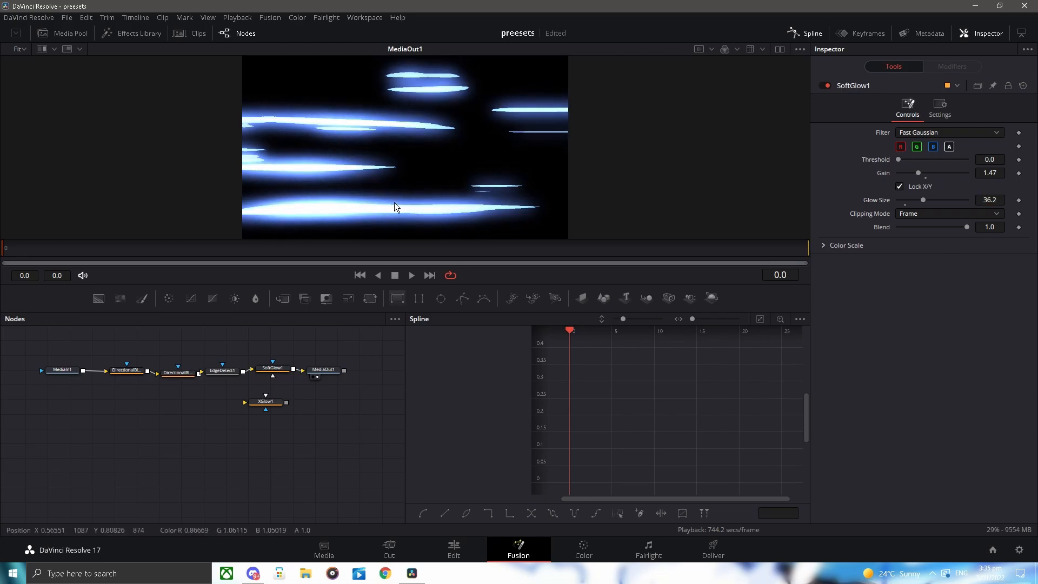
{"action": "left_click", "coordinate": [453, 550]}
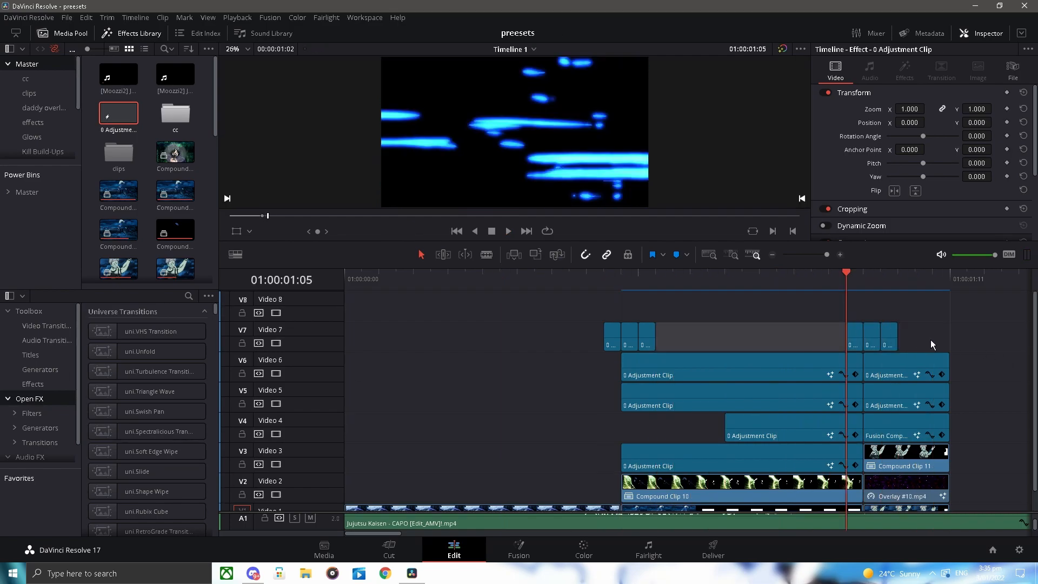
{"action": "mouse_move", "coordinate": [850, 310]}
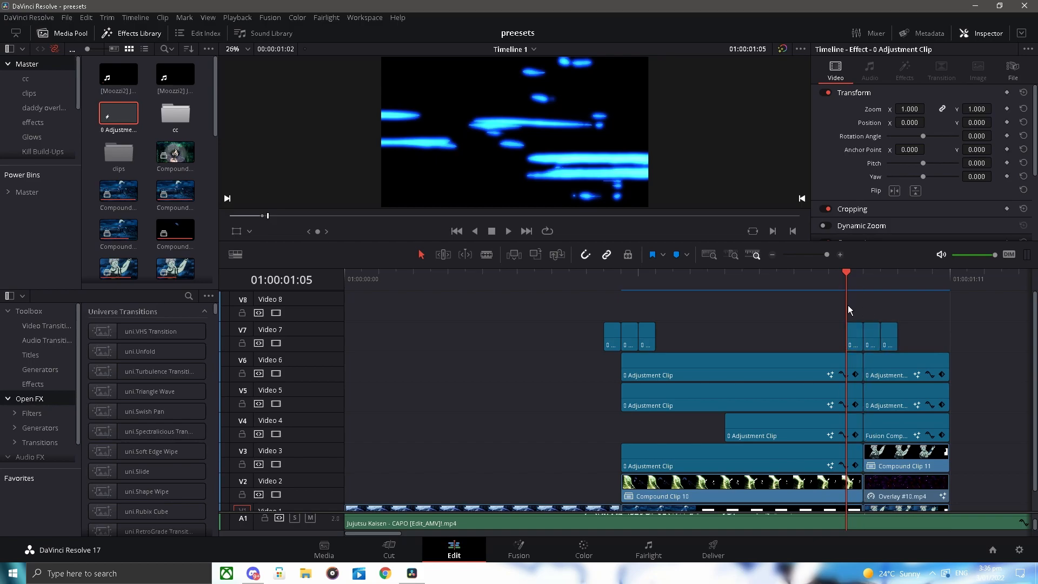
Step: Set the next V7 flash clip's EdgeDetect1 Edge Color to magenta in its Fusion composition
{"action": "right_click", "coordinate": [855, 331]}
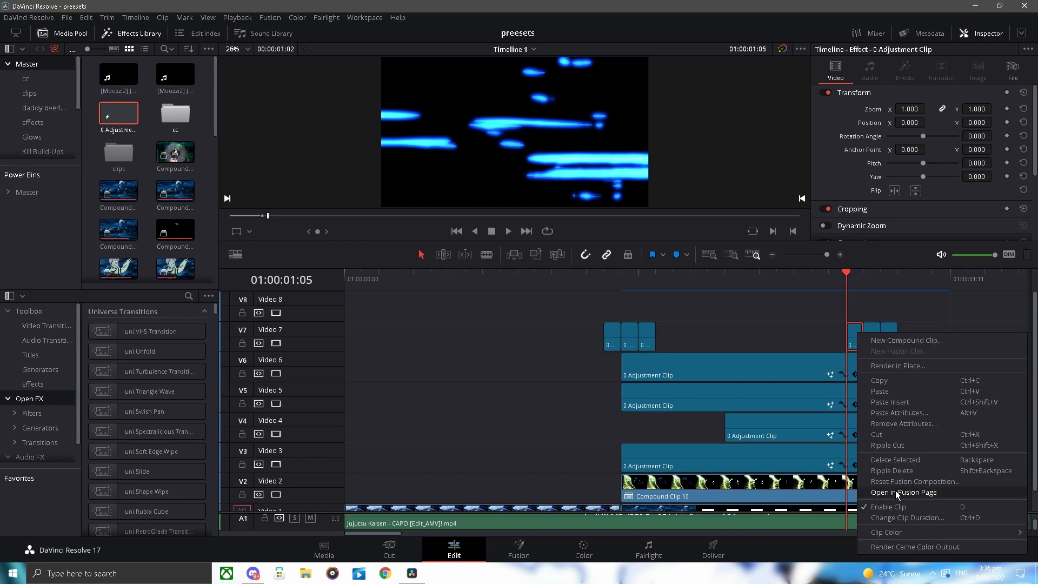
{"action": "left_click", "coordinate": [902, 493]}
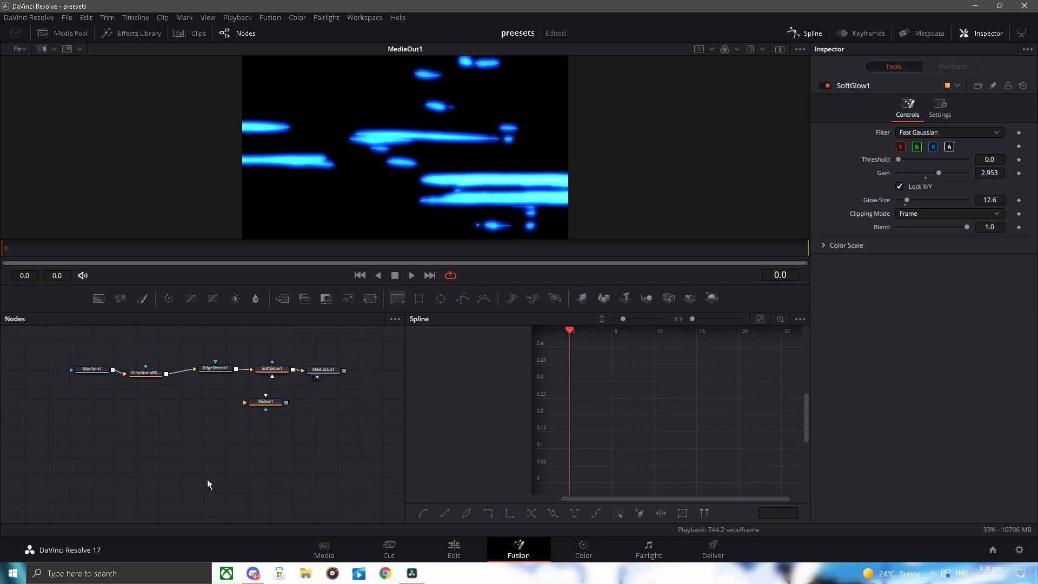
{"action": "left_click", "coordinate": [212, 370]}
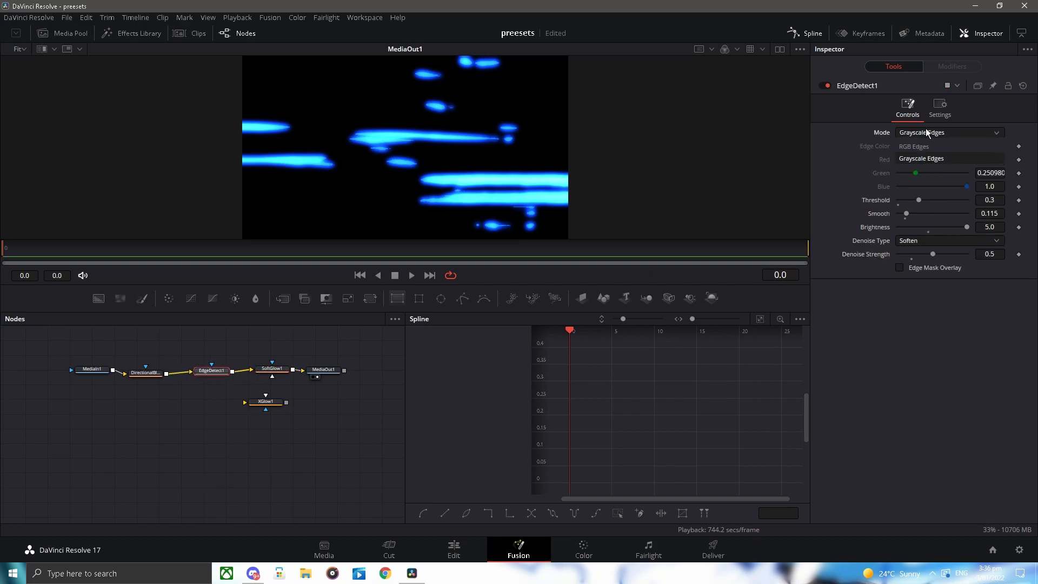
{"action": "left_click", "coordinate": [927, 146]}
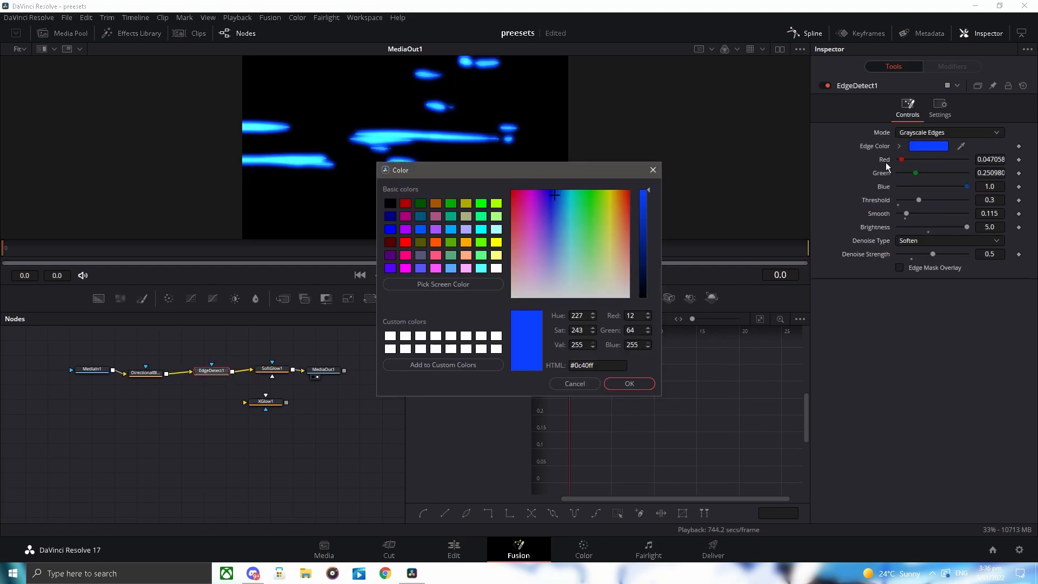
{"action": "left_click", "coordinate": [628, 383]}
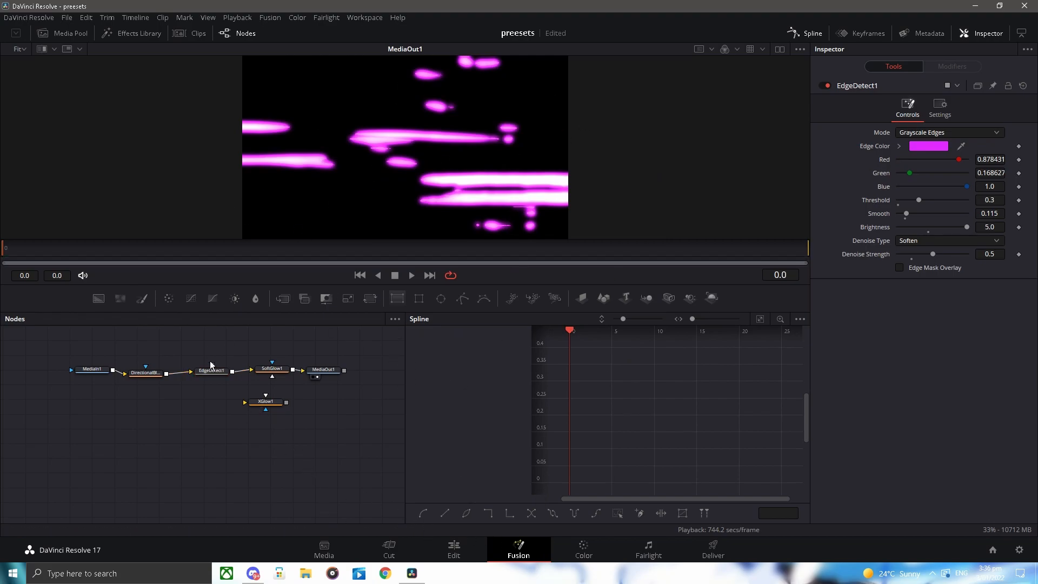
{"action": "mouse_move", "coordinate": [455, 530]}
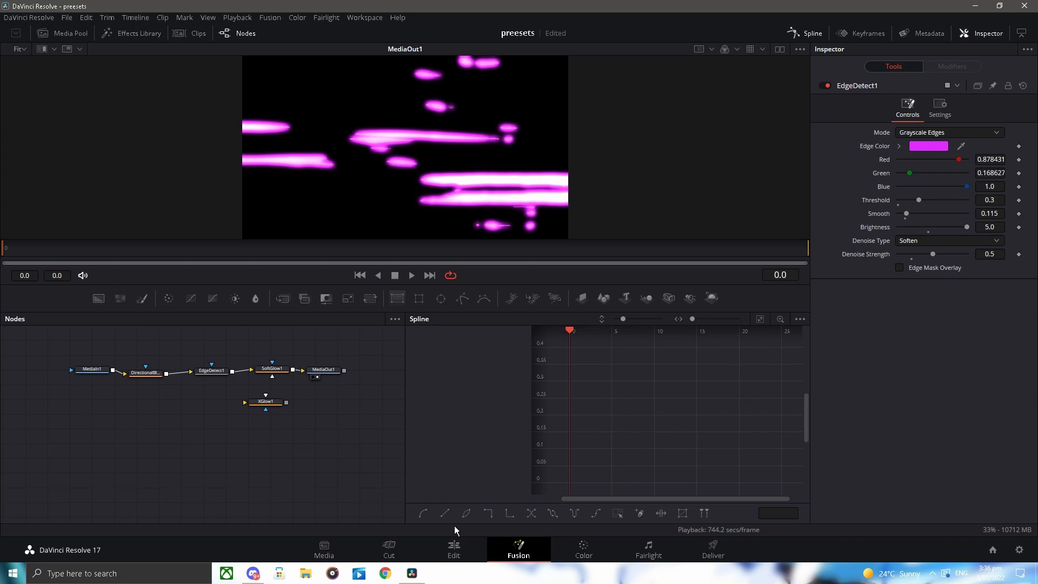
{"action": "left_click", "coordinate": [453, 550]}
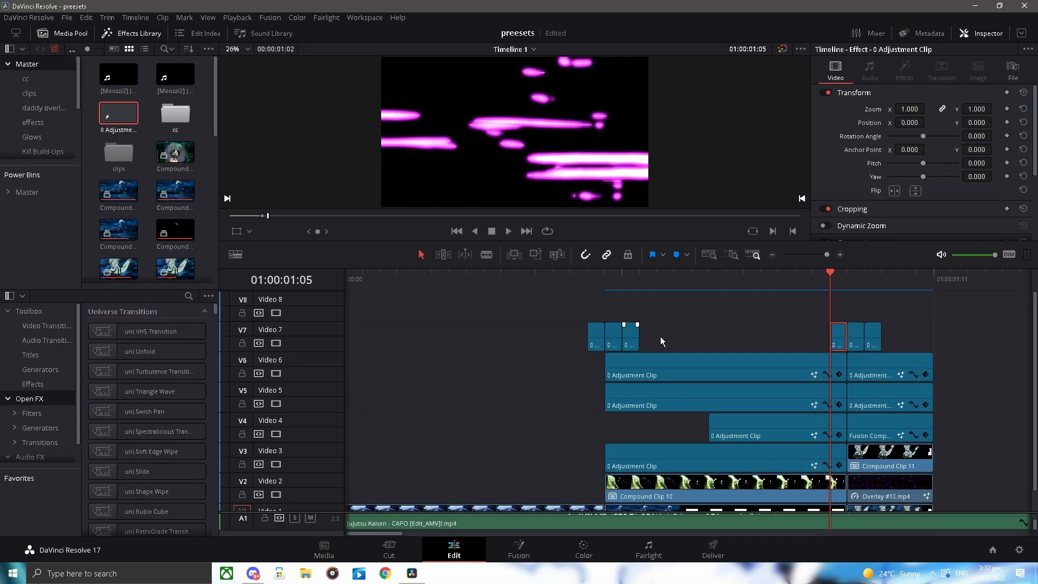
Step: Set the following V7 flash clip's Edge Color to light pink via the picker twice, then preview the next frame
{"action": "left_click", "coordinate": [848, 279]}
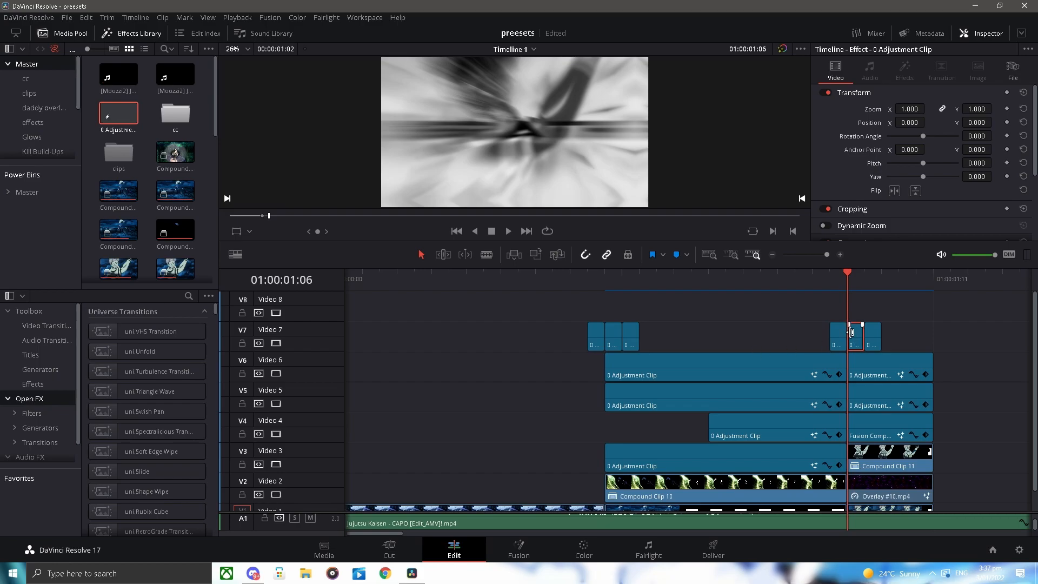
{"action": "right_click", "coordinate": [873, 329]}
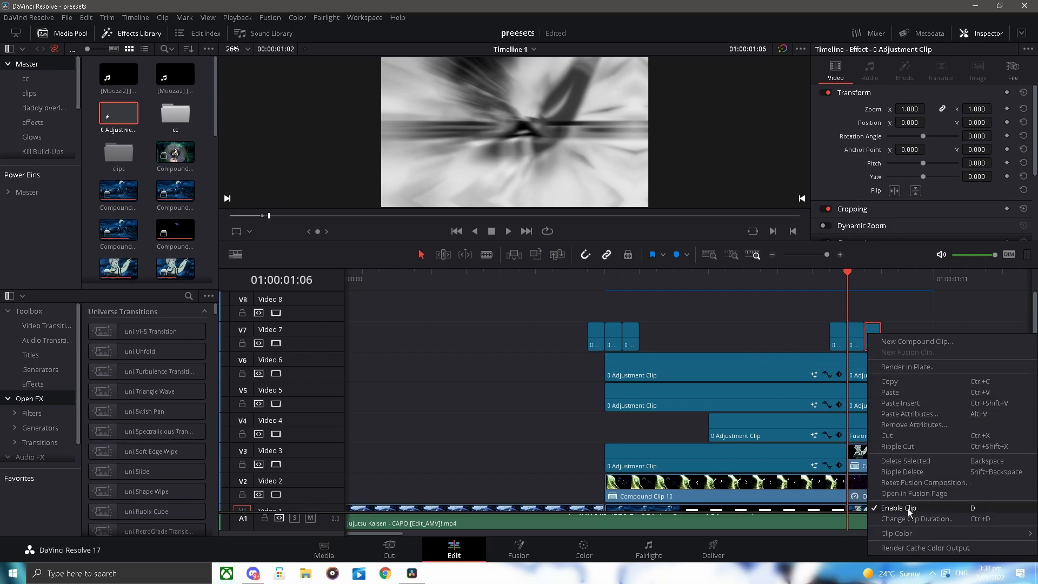
{"action": "left_click", "coordinate": [915, 493]}
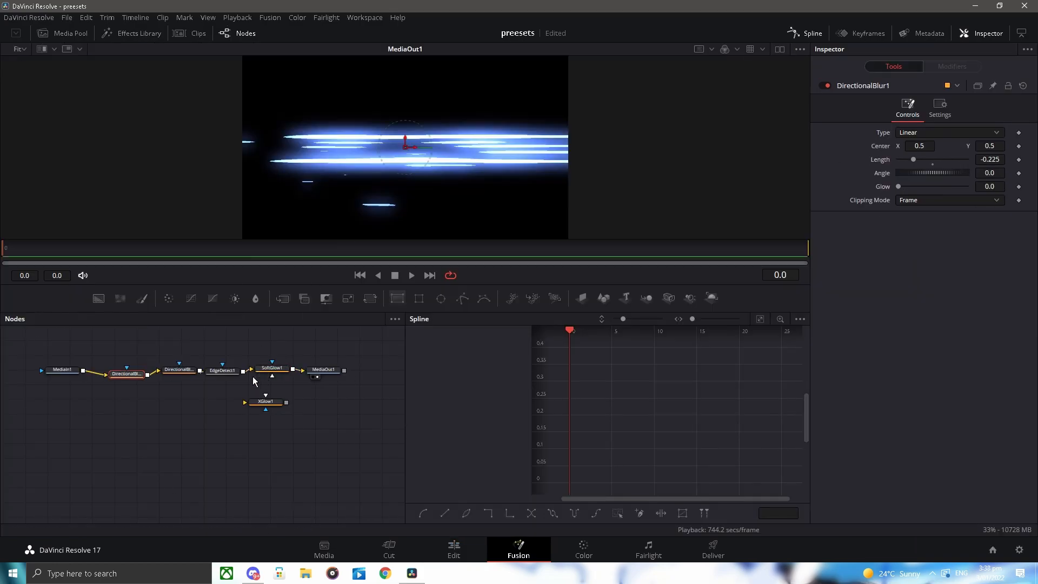
{"action": "left_click", "coordinate": [221, 370]}
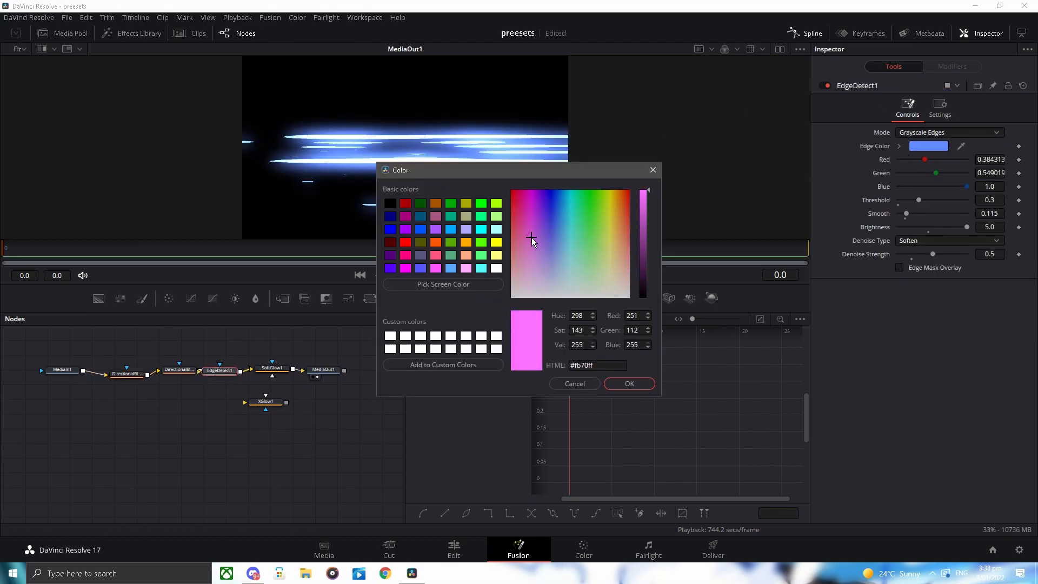
{"action": "left_click", "coordinate": [628, 382]}
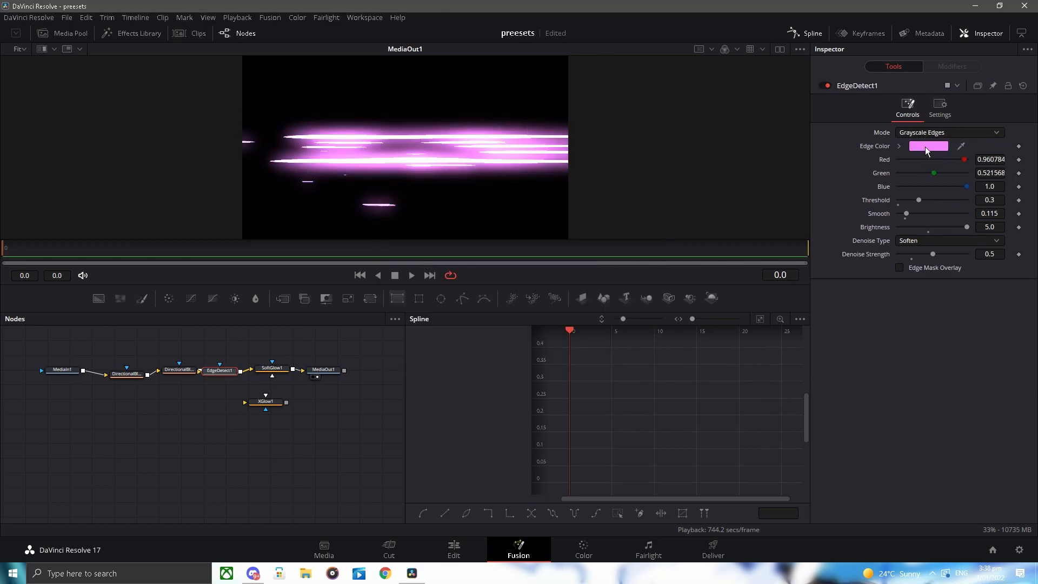
{"action": "left_click", "coordinate": [928, 146]}
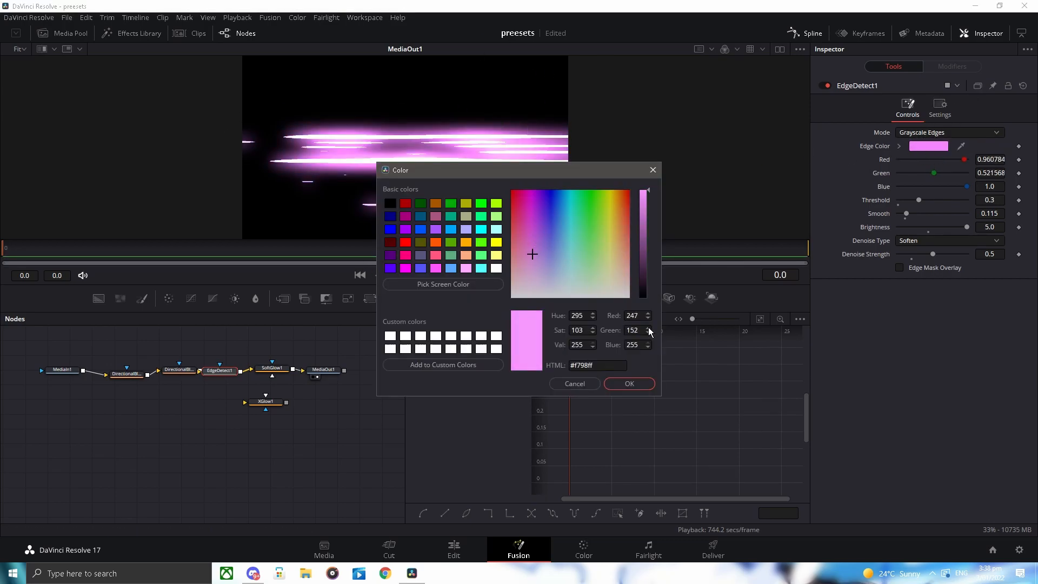
{"action": "left_click", "coordinate": [628, 383]}
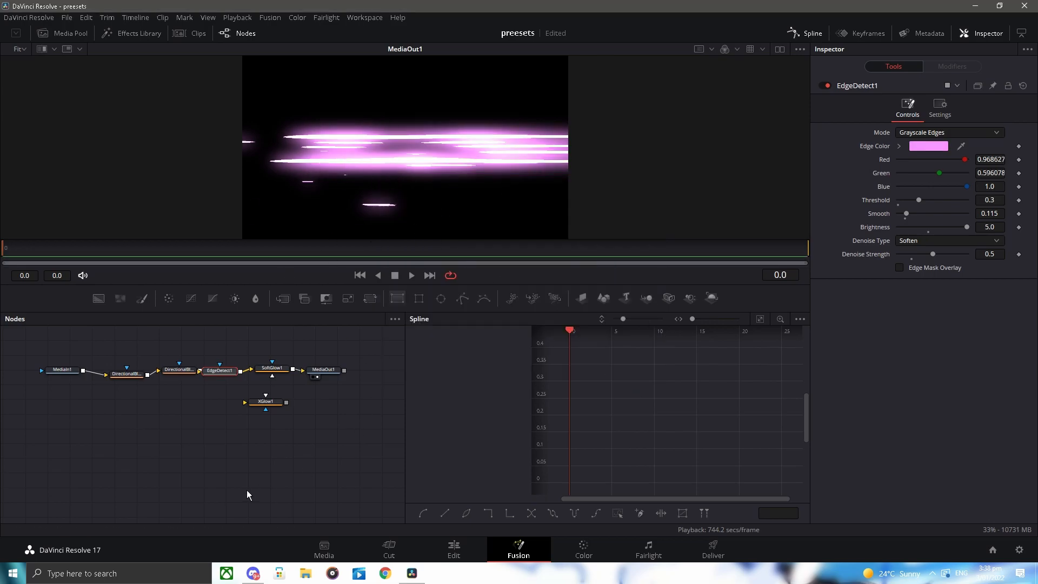
{"action": "left_click", "coordinate": [453, 549]}
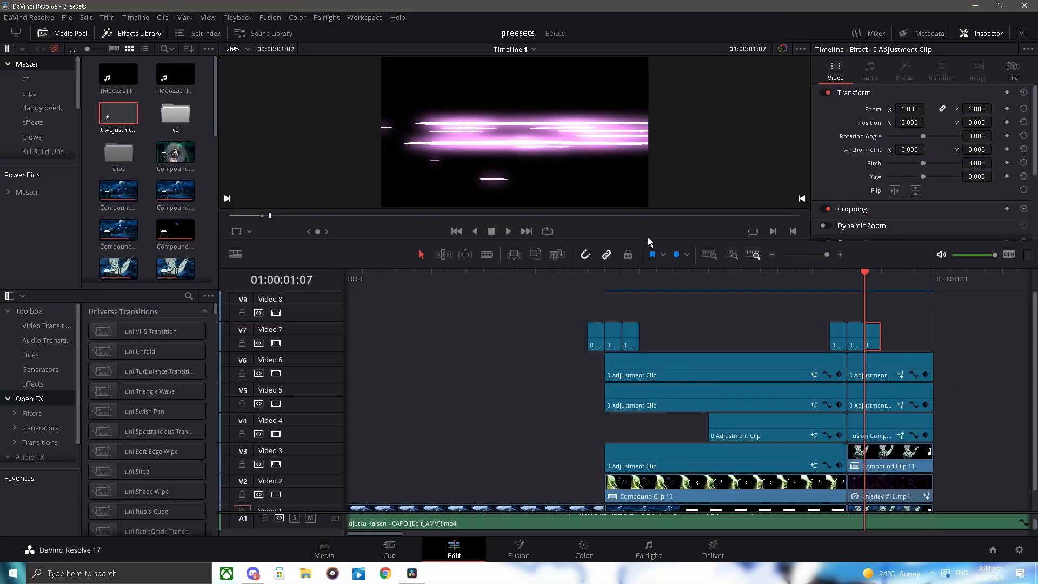
{"action": "left_click", "coordinate": [881, 279]}
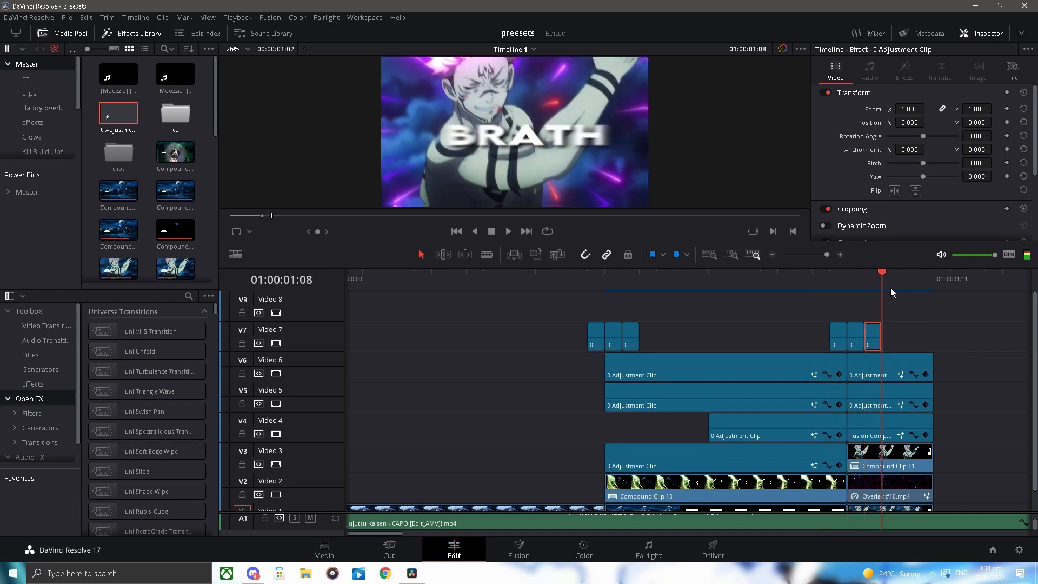